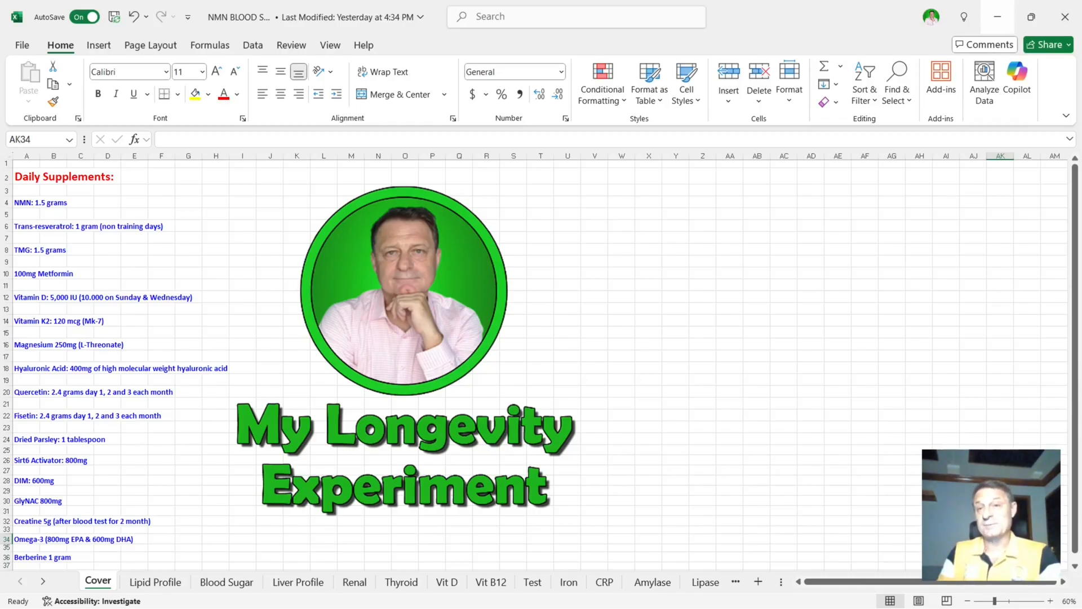
Step: Review the Lipid Profile sheet's latest LDL, HDL 64.5, VLDL, triglycerides 62.50 and LDL/HDL ratio readings
click(155, 582)
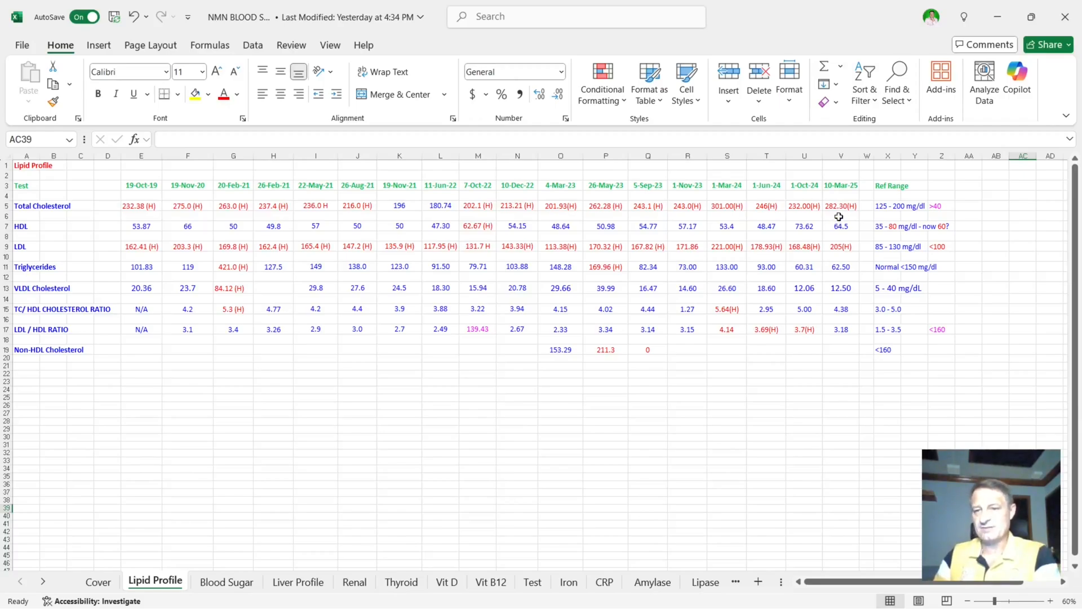
mouse_move(839, 253)
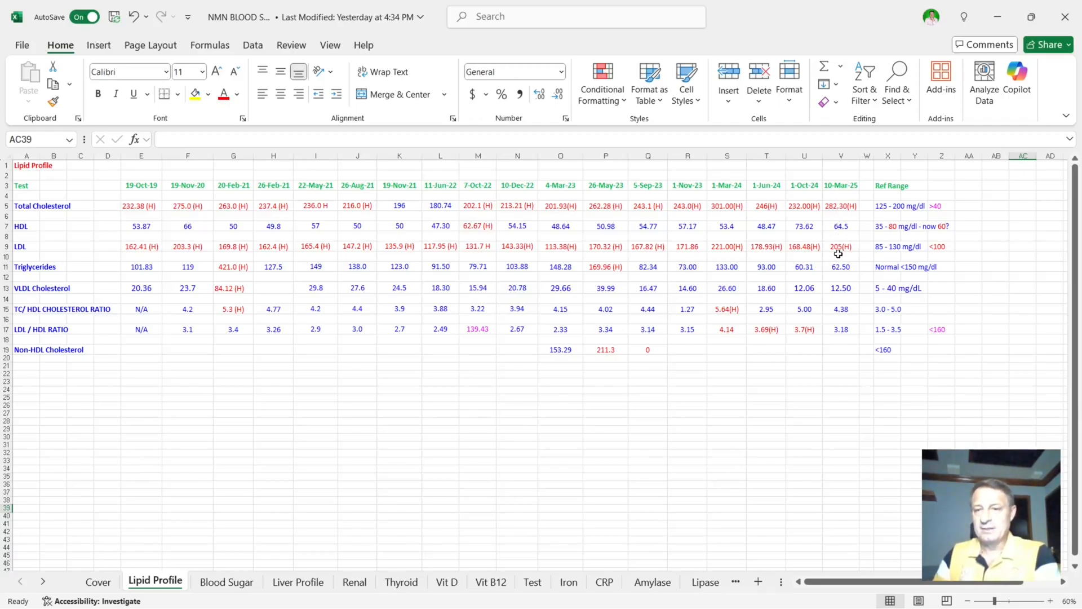
click(840, 247)
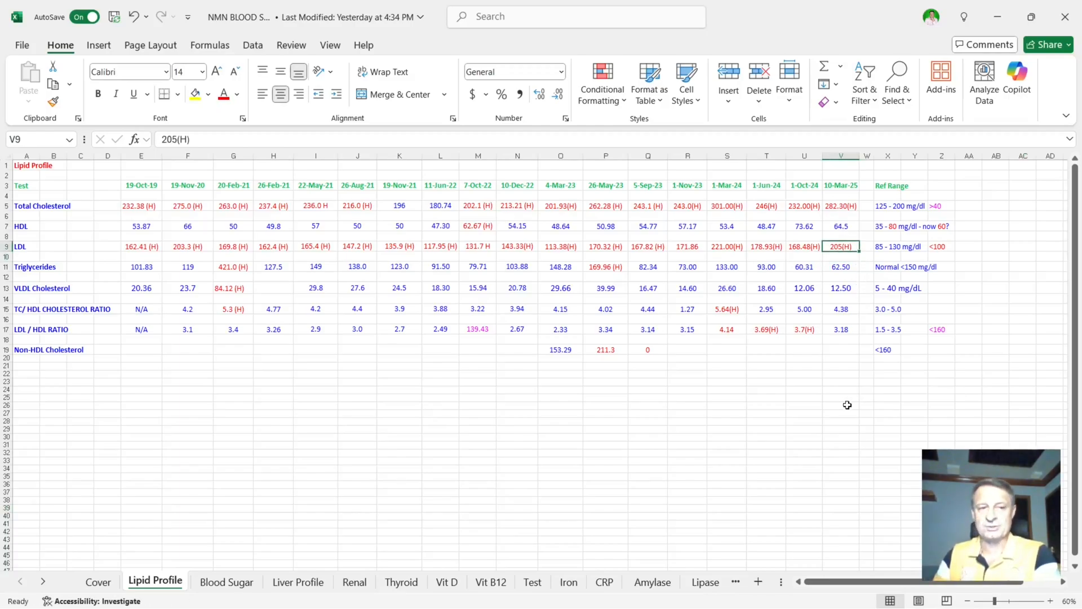
mouse_move(854, 228)
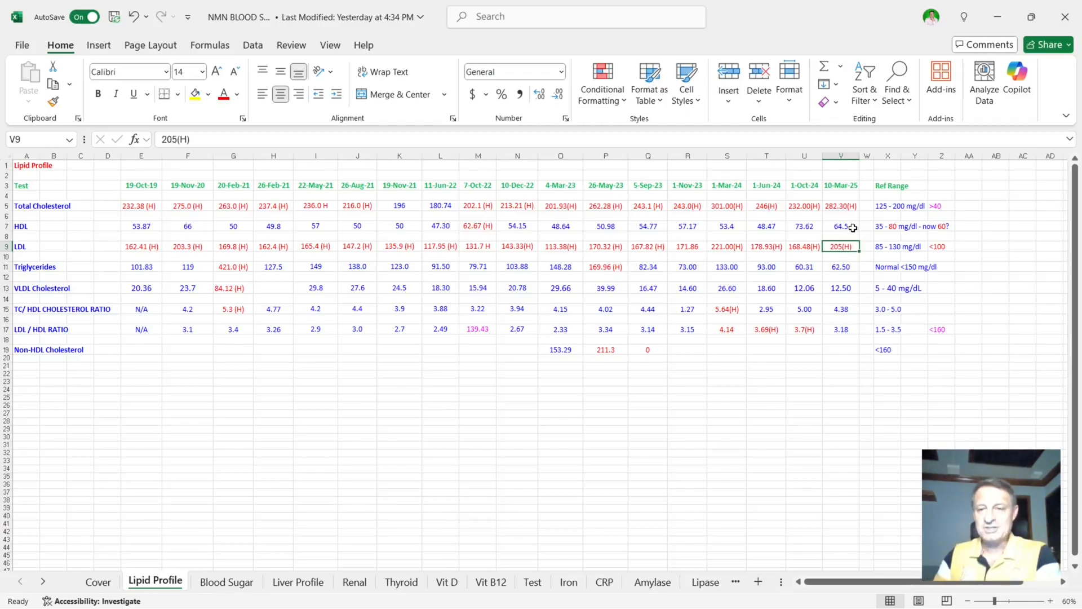
click(841, 226)
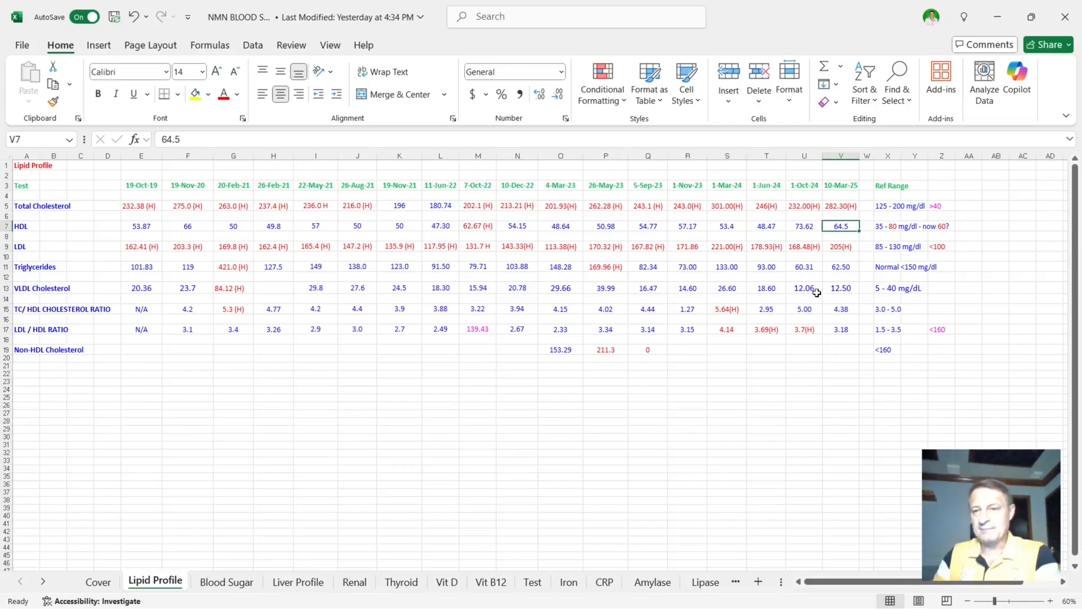
mouse_move(829, 248)
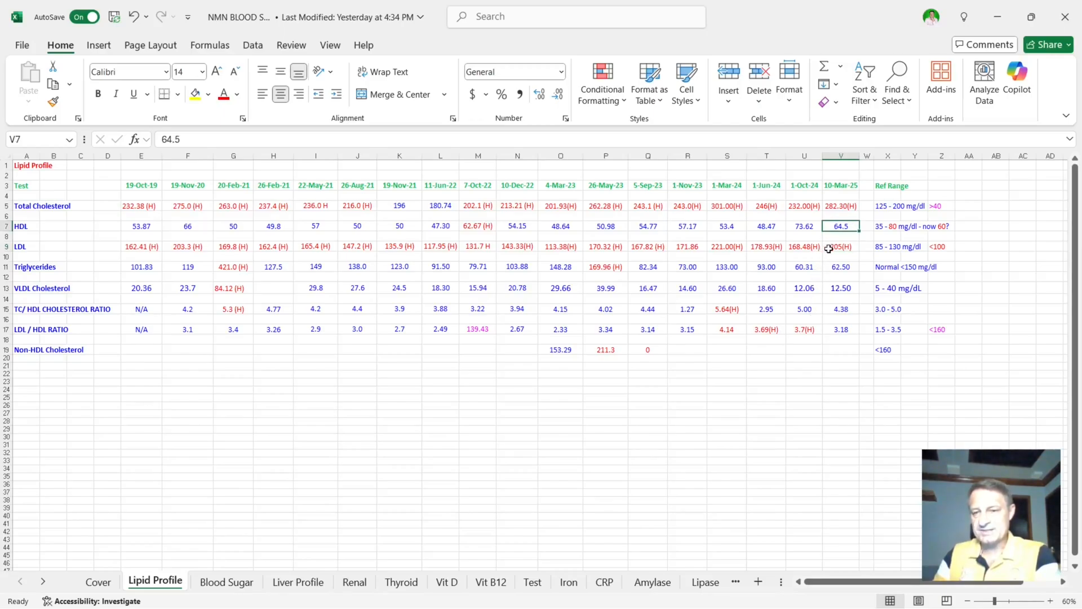
mouse_move(826, 345)
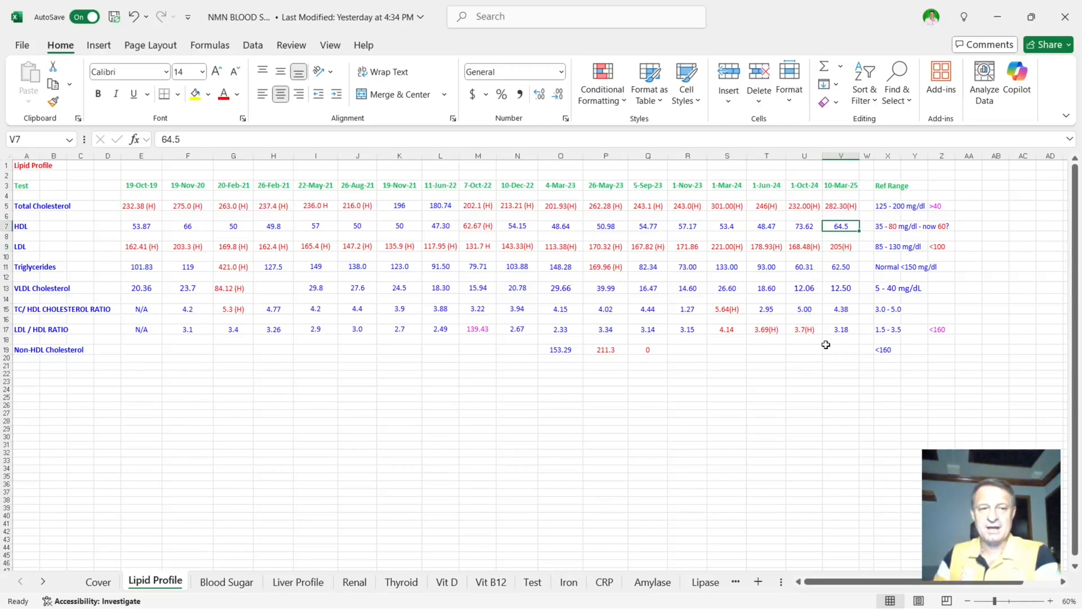
mouse_move(832, 295)
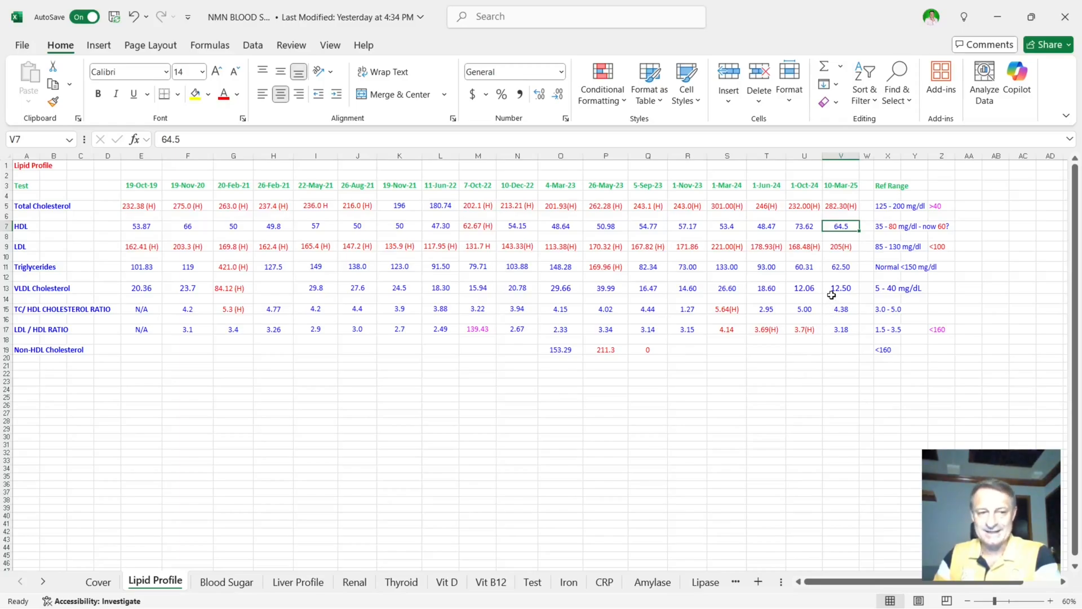
click(841, 288)
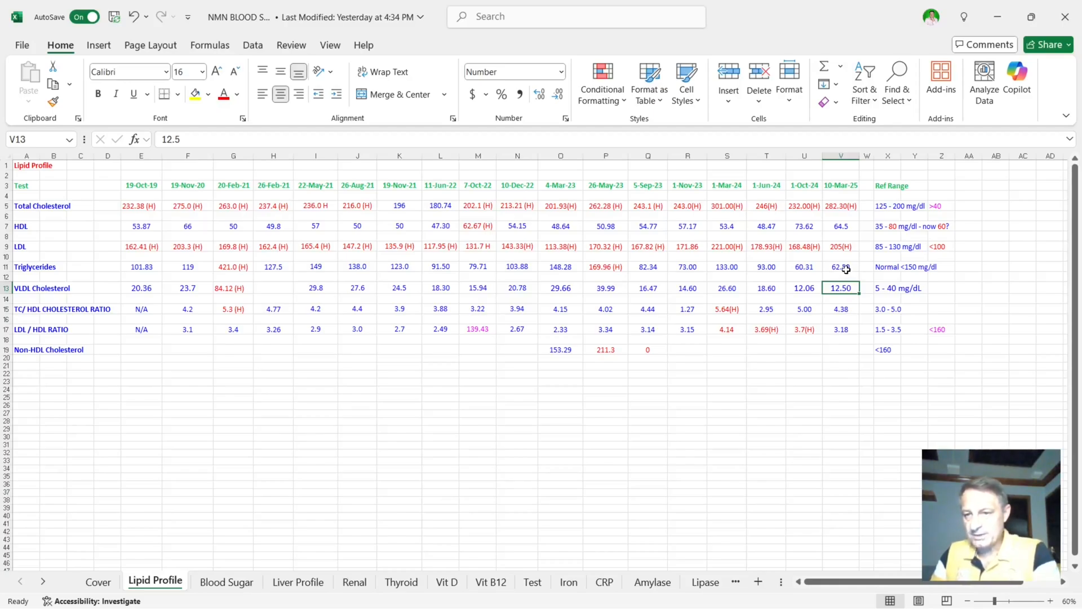
click(841, 266)
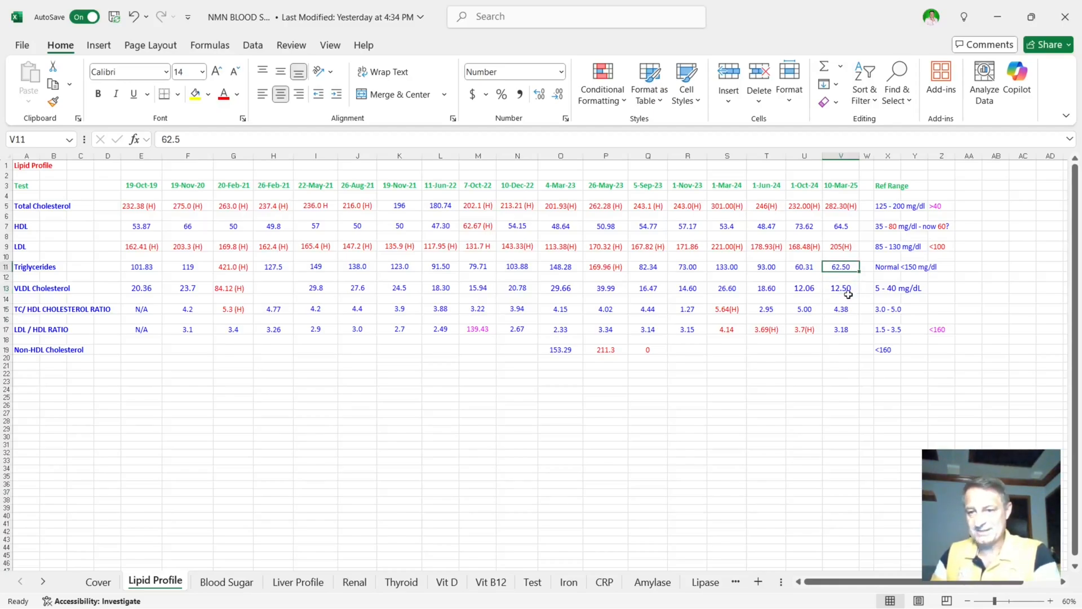
click(841, 373)
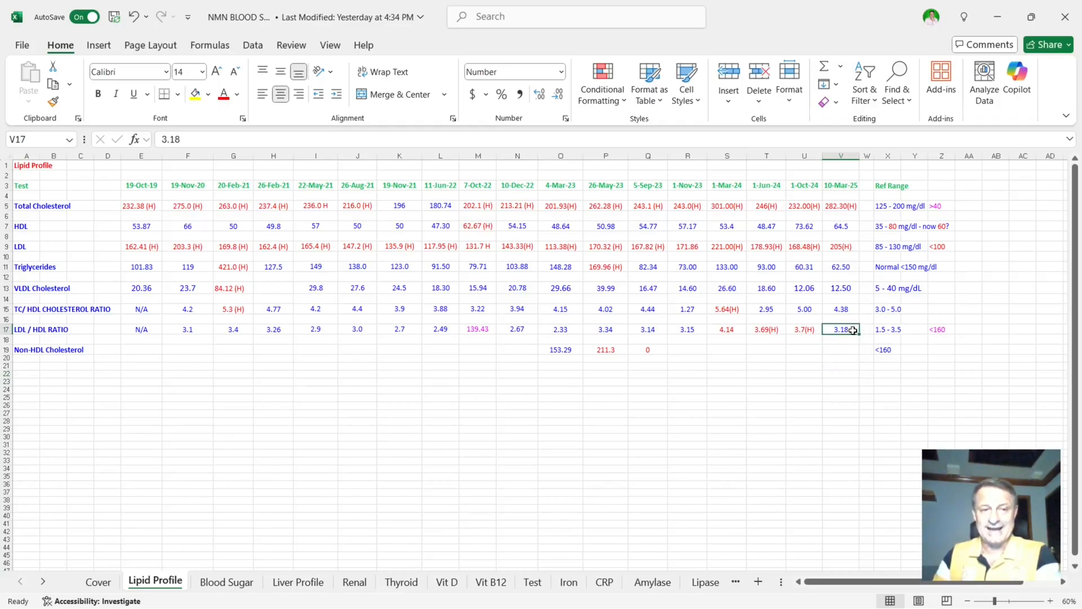
click(841, 309)
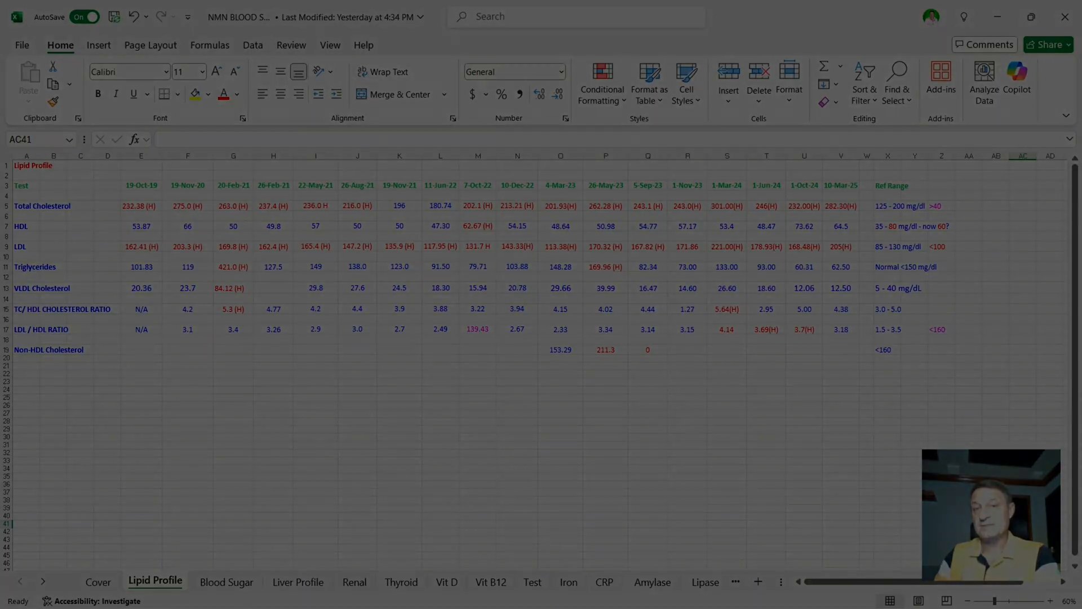
click(227, 581)
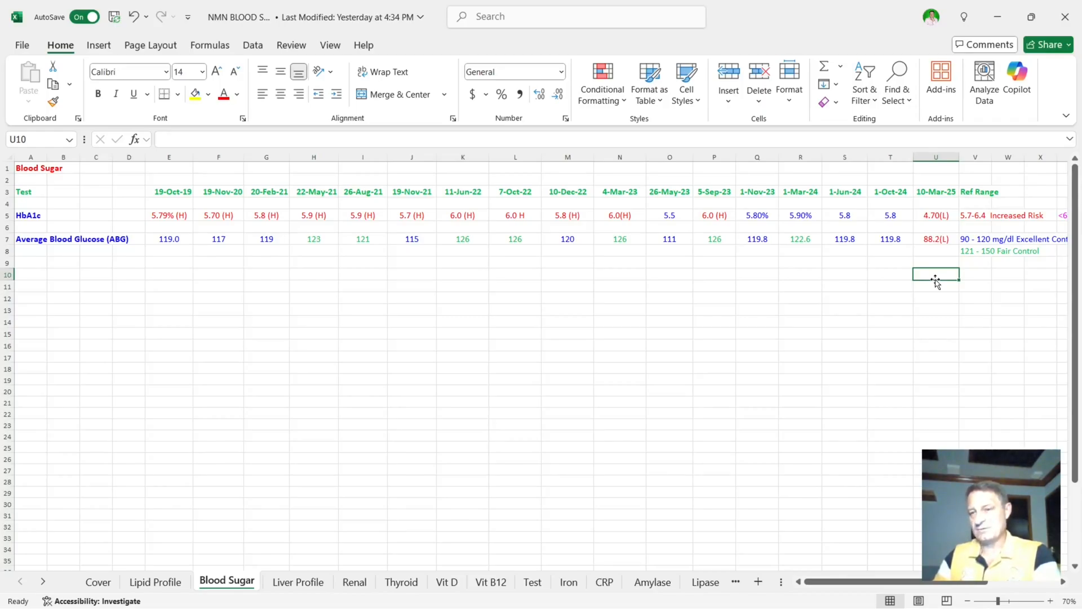
mouse_move(933, 264)
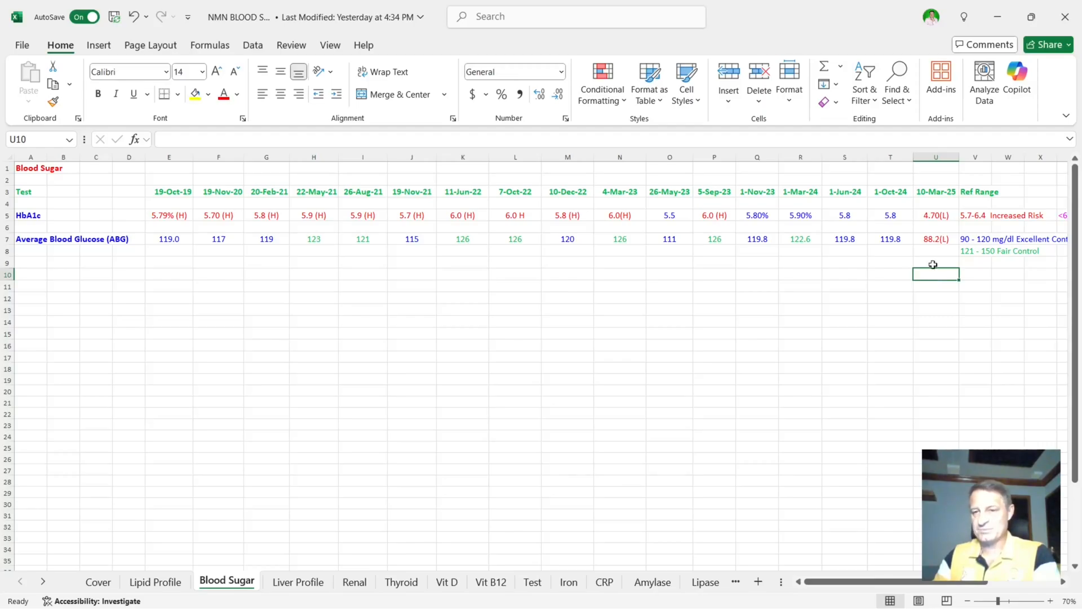
mouse_move(908, 222)
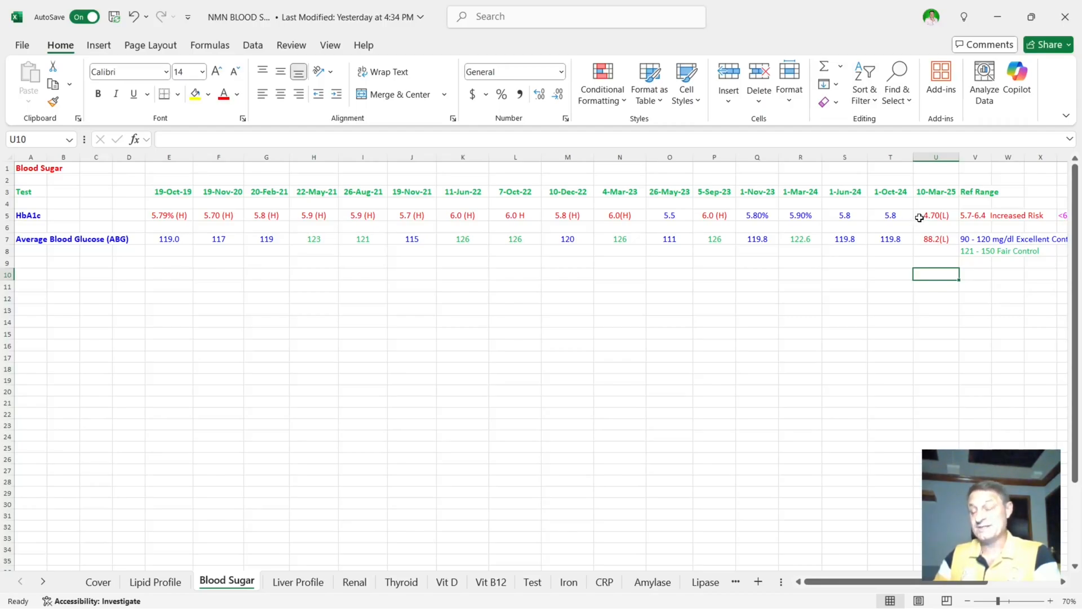
Step: Inspect the Blood Sugar sheet's 10-Mar-25 HbA1c 4.70(L) and average glucose 88.2(L) entries
click(936, 239)
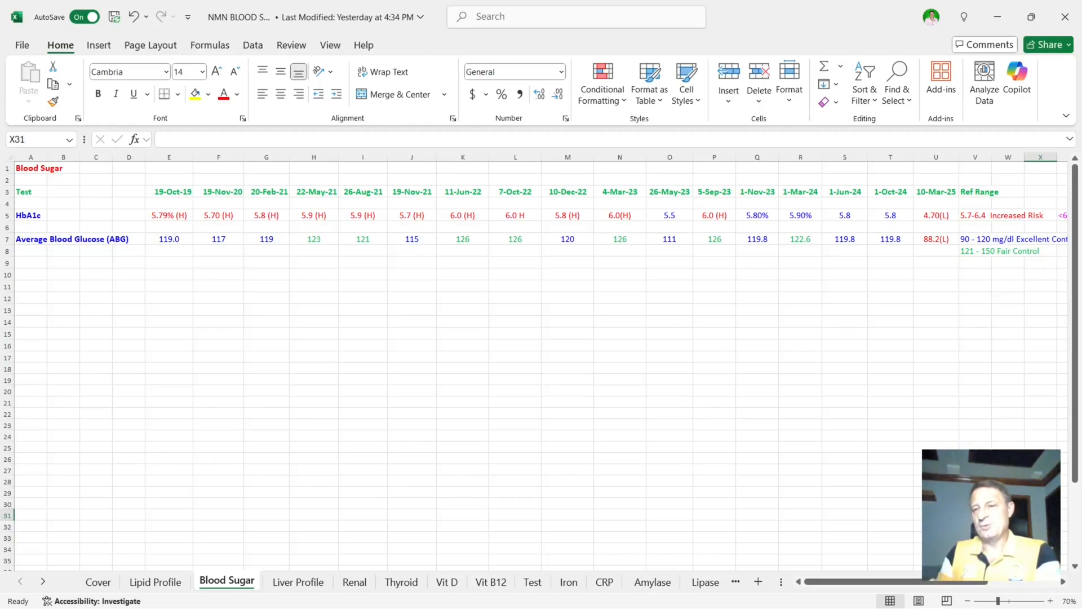
mouse_move(906, 222)
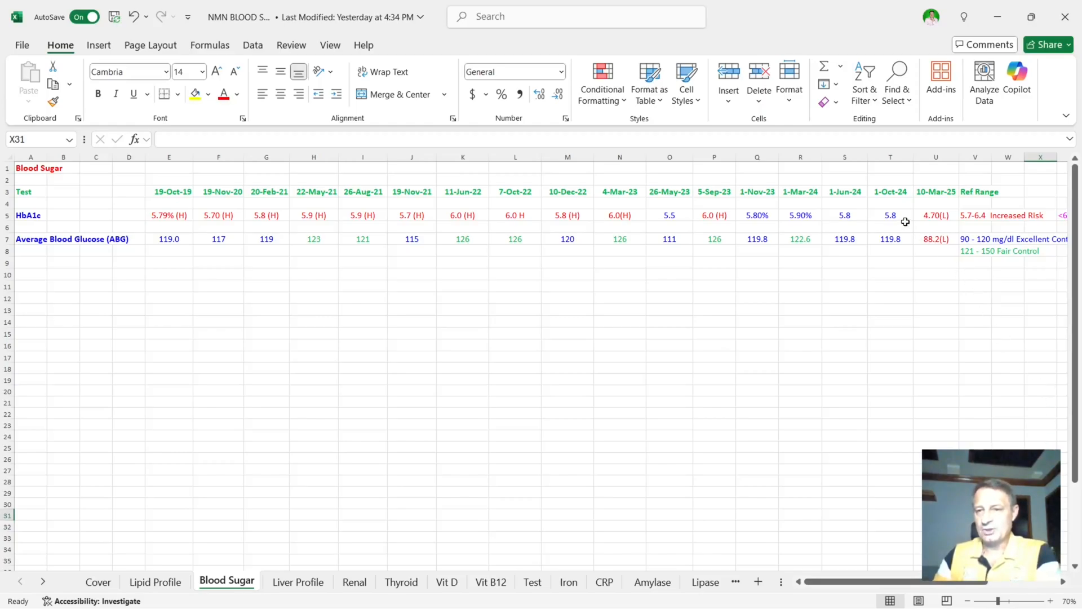
click(890, 215)
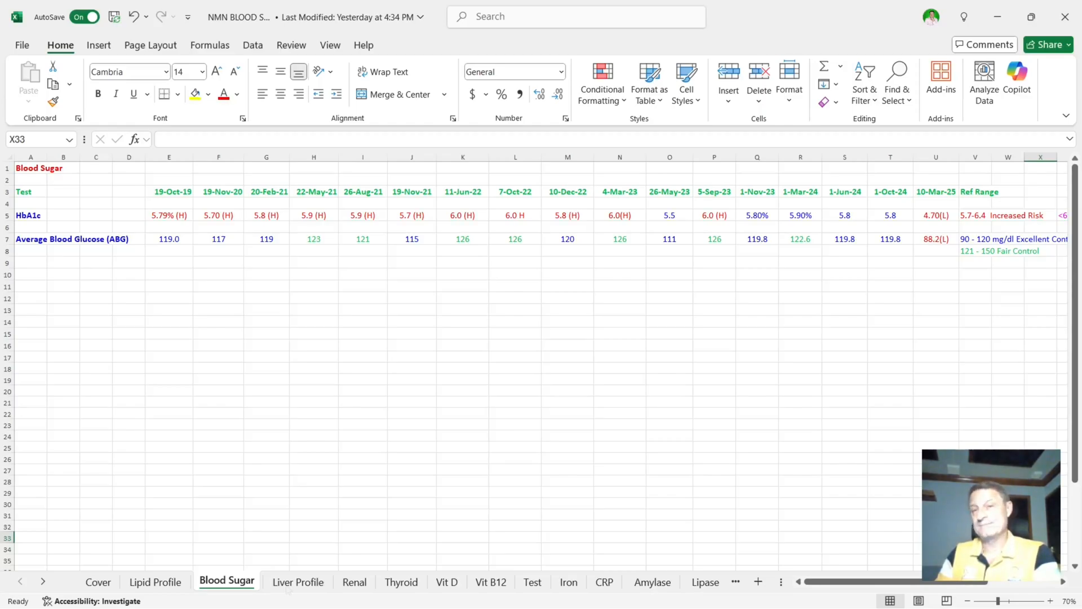
click(298, 581)
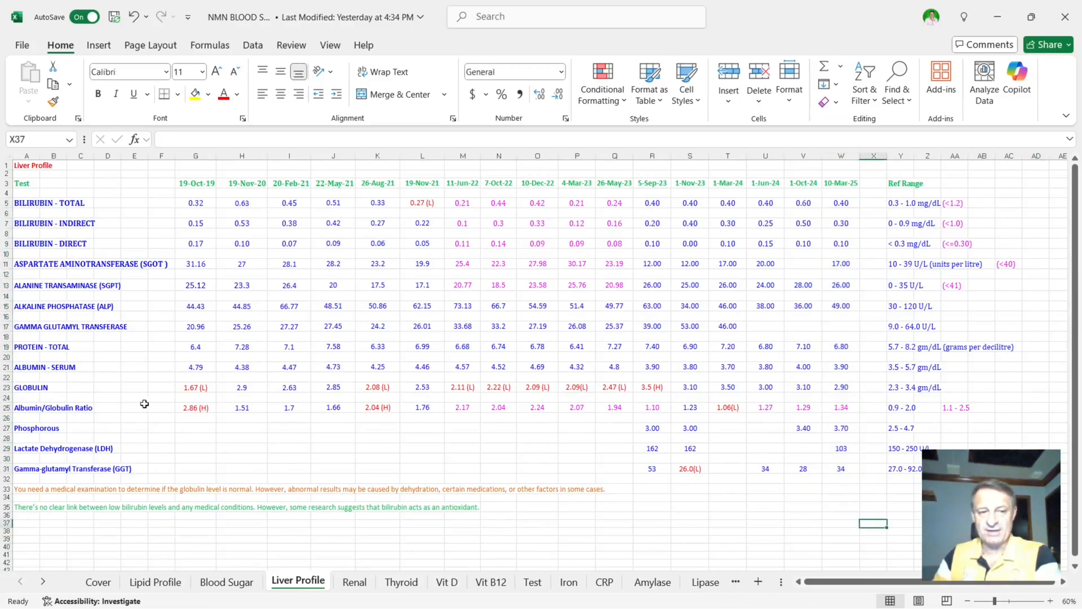
drag(195, 387, 577, 386)
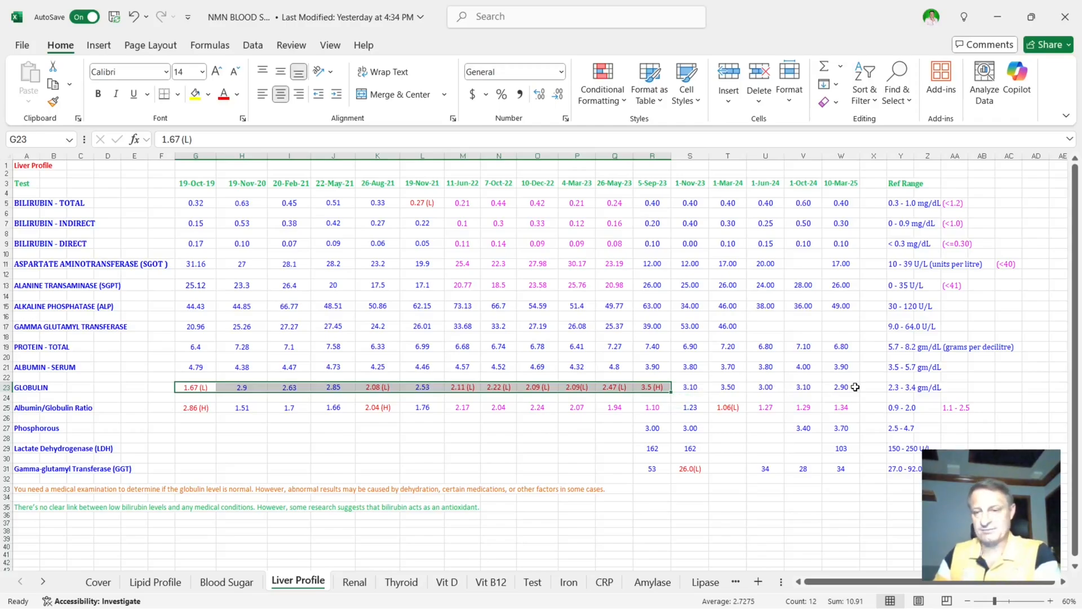
click(841, 387)
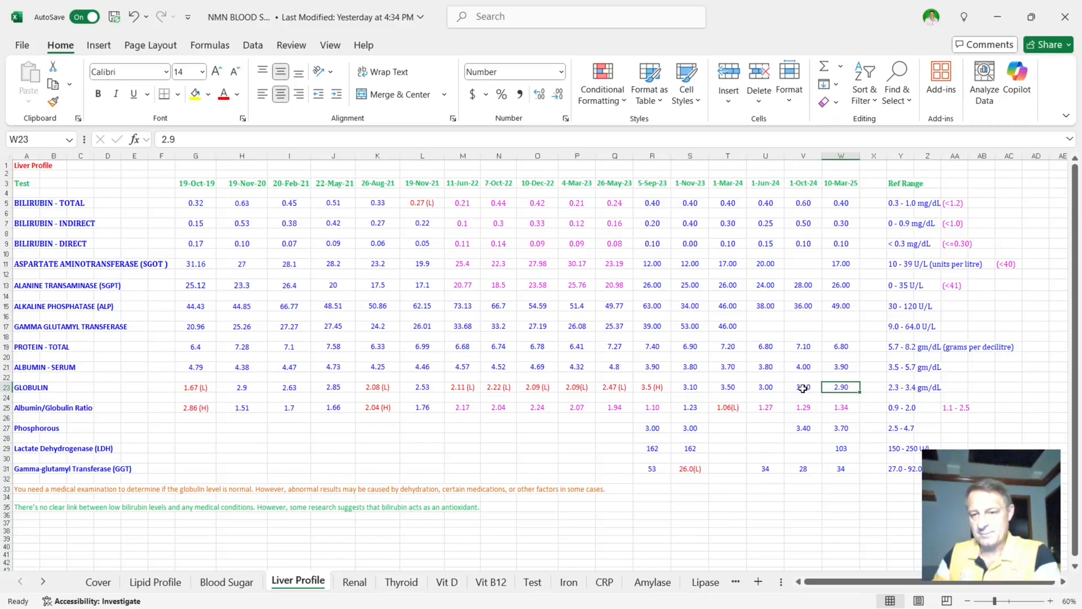
click(803, 387)
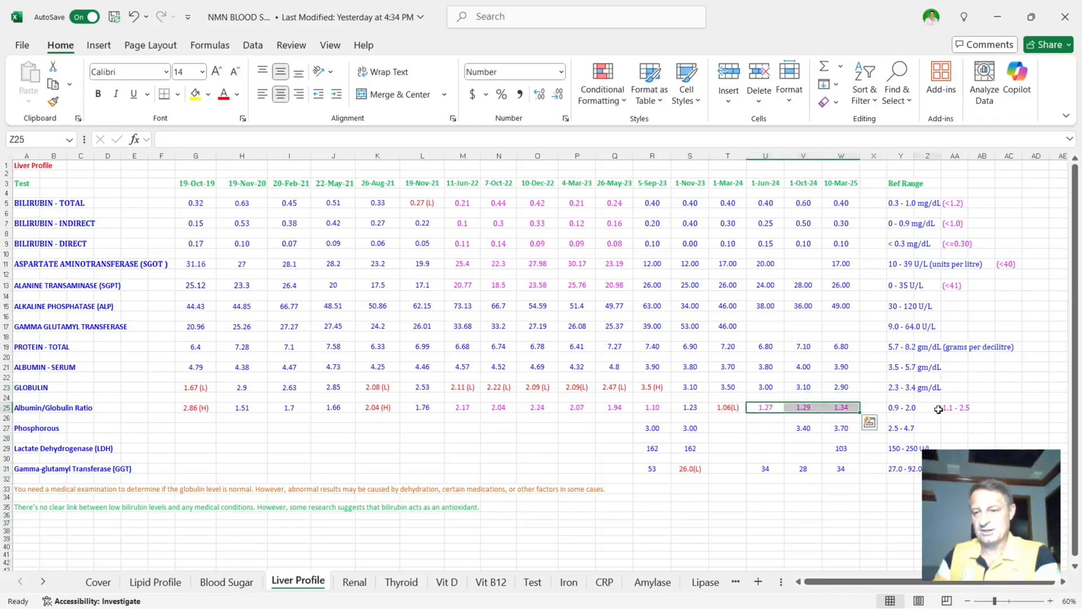
click(955, 407)
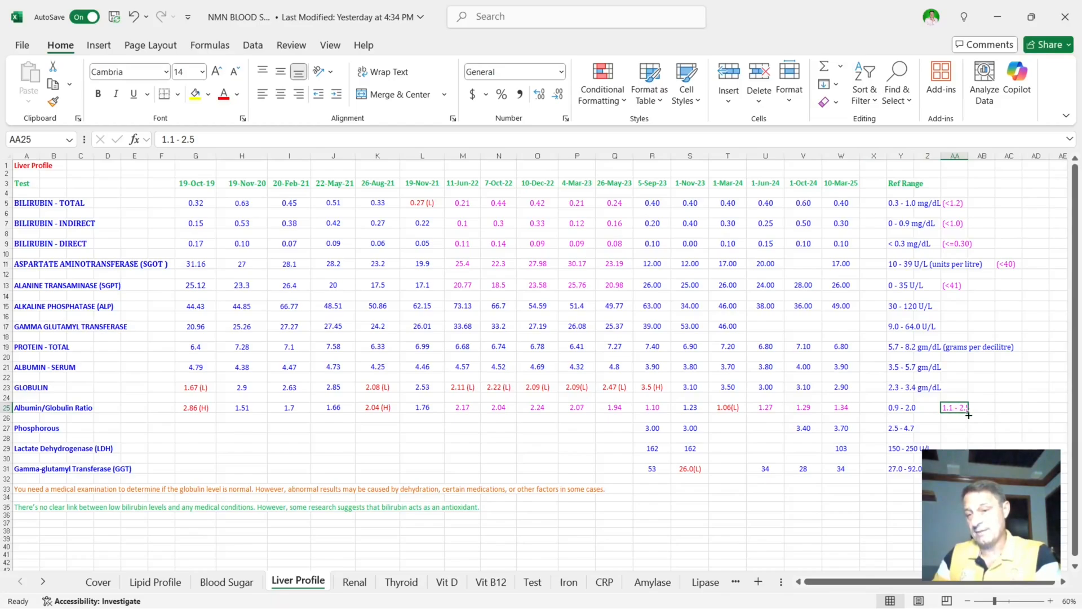
mouse_move(973, 414)
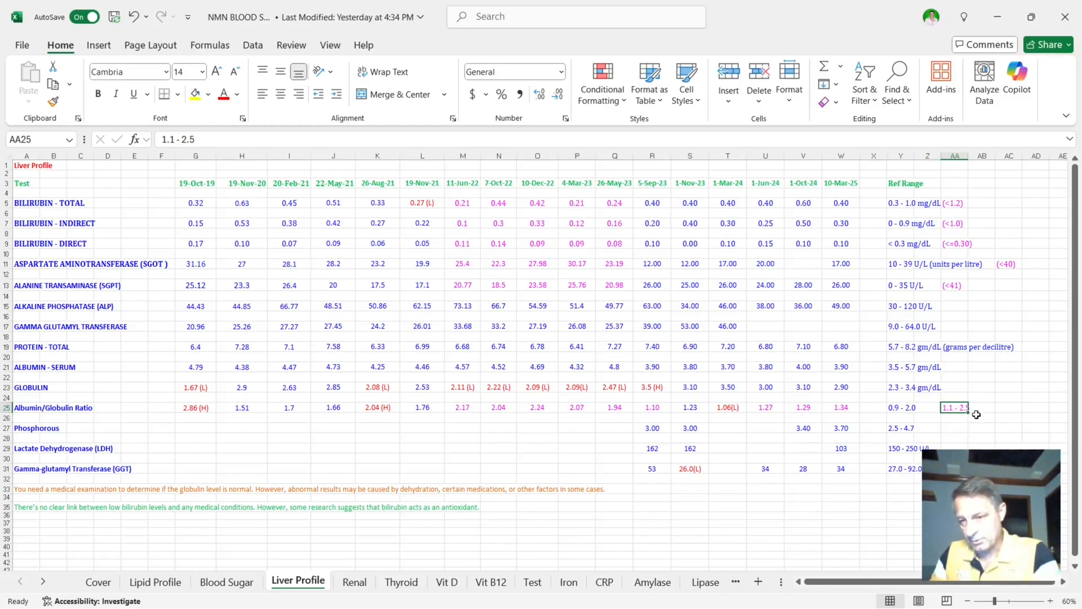
click(982, 407)
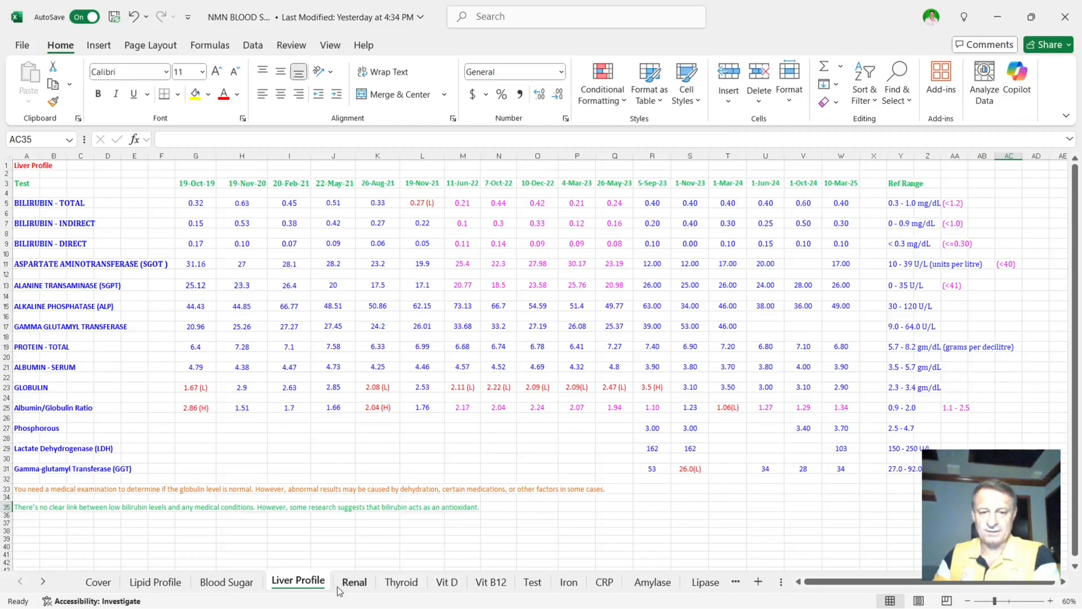
Step: Review the Renal sheet's latest blood urea nitrogen 20(H) result in cell V8
click(354, 582)
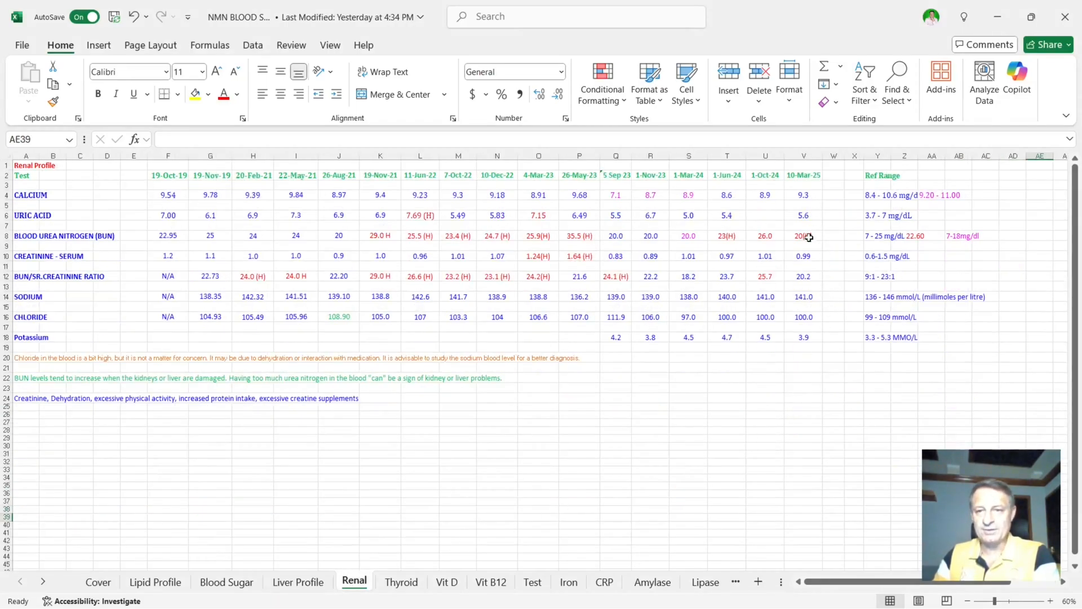
click(802, 236)
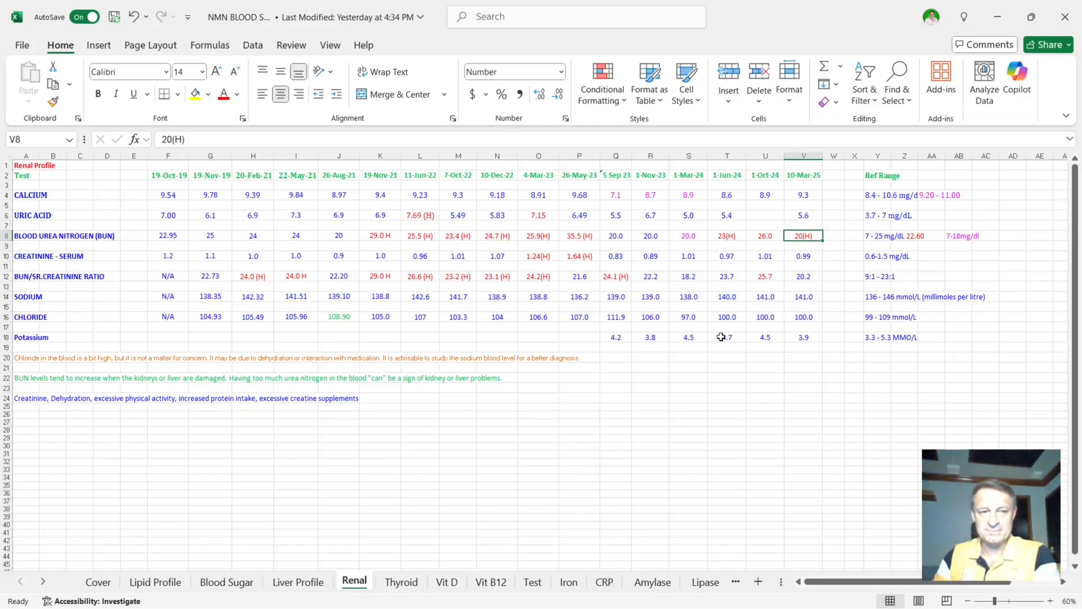
mouse_move(733, 361)
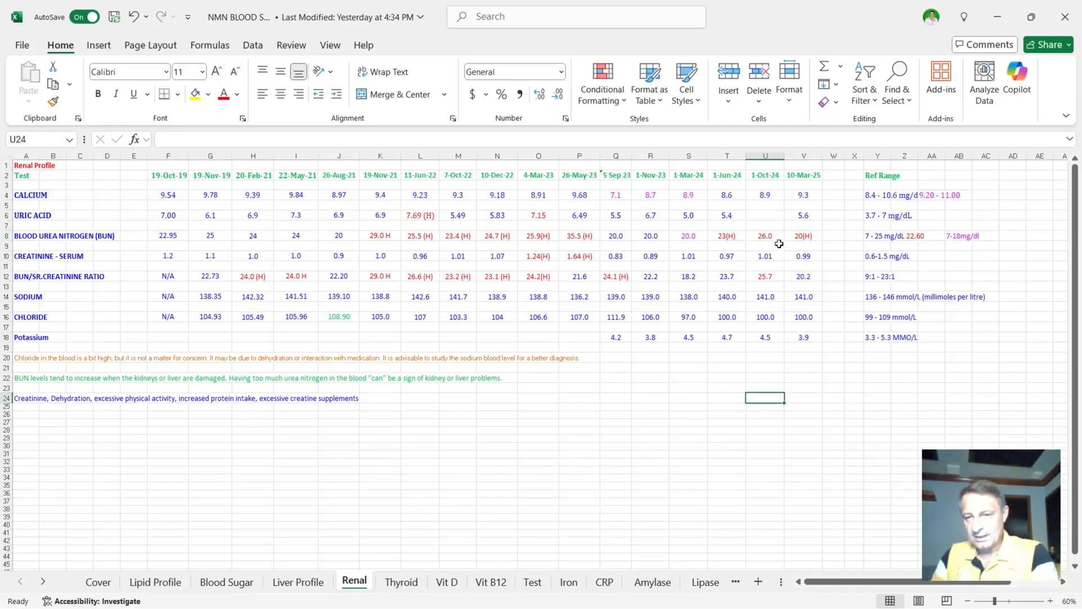
mouse_move(777, 239)
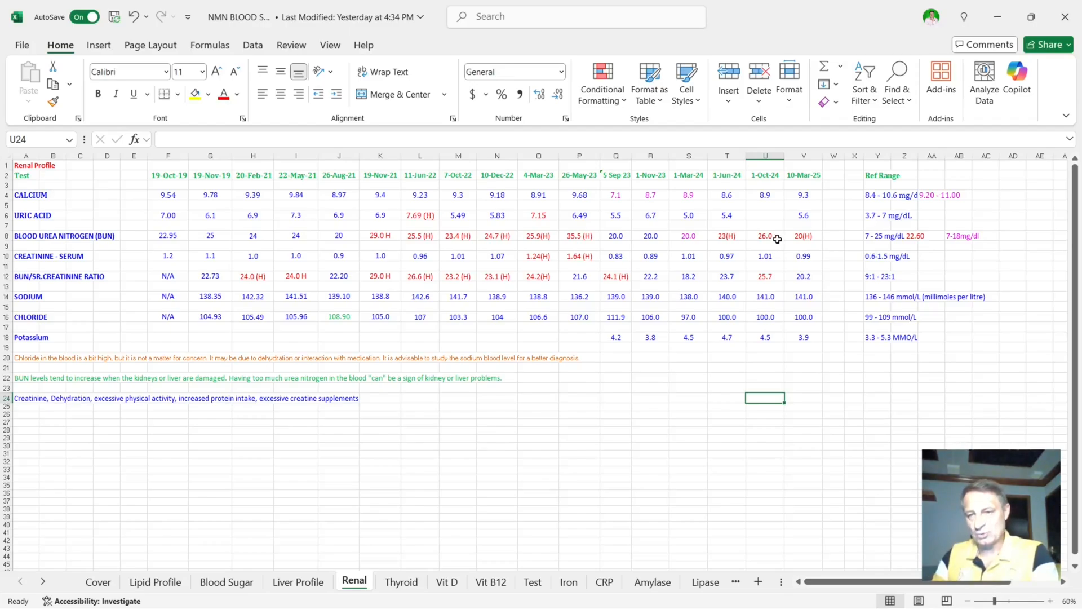
click(802, 236)
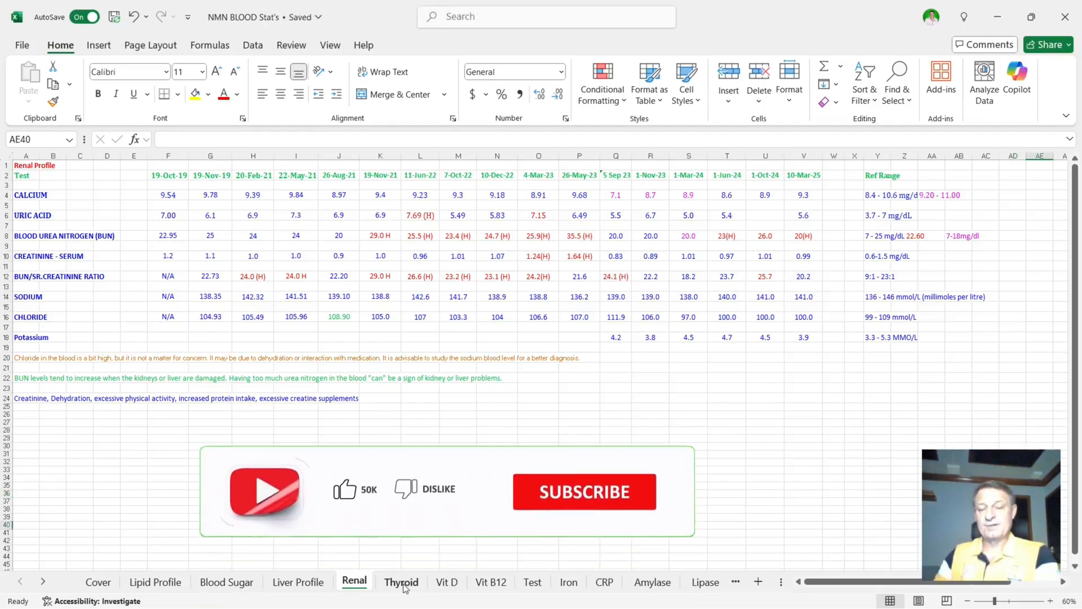
Step: Check the Thyroid sheet's 10-Mar-25 T3 1.20, T4 8.80 and TSH 0.900 values
click(402, 582)
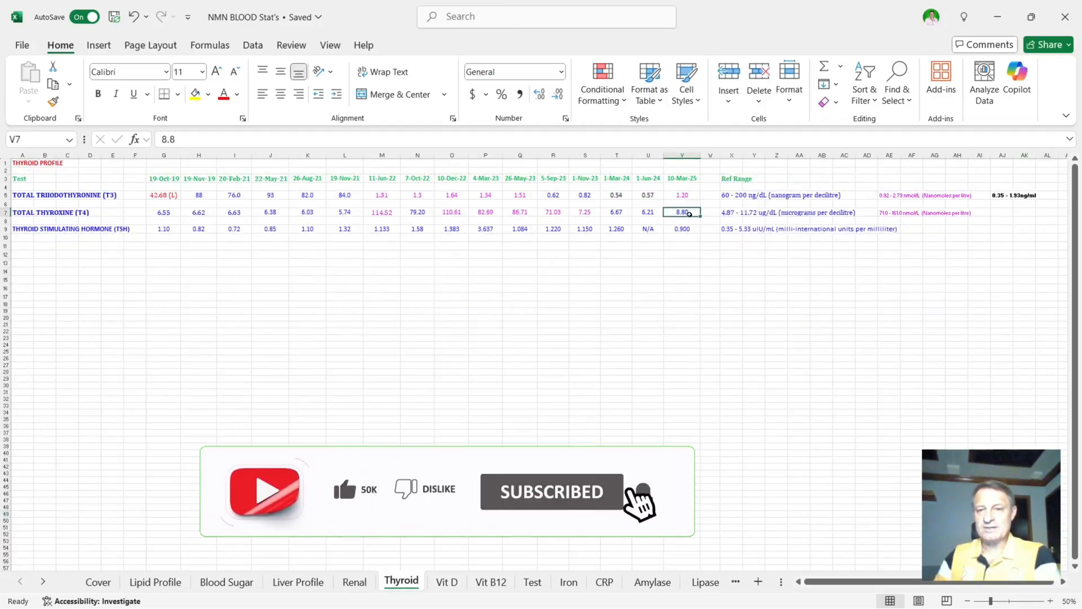
click(681, 229)
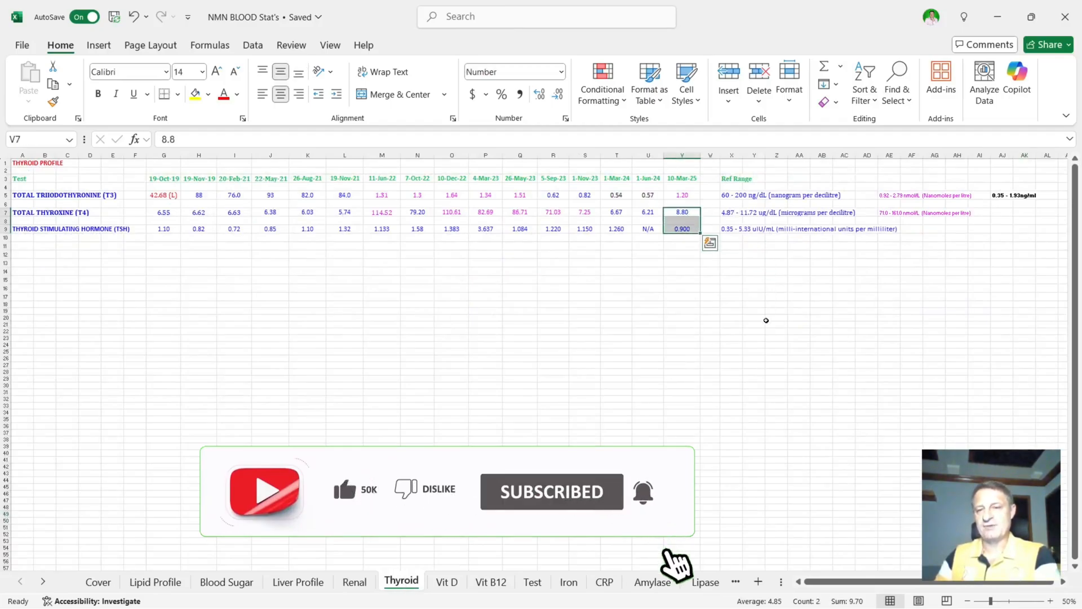
click(681, 195)
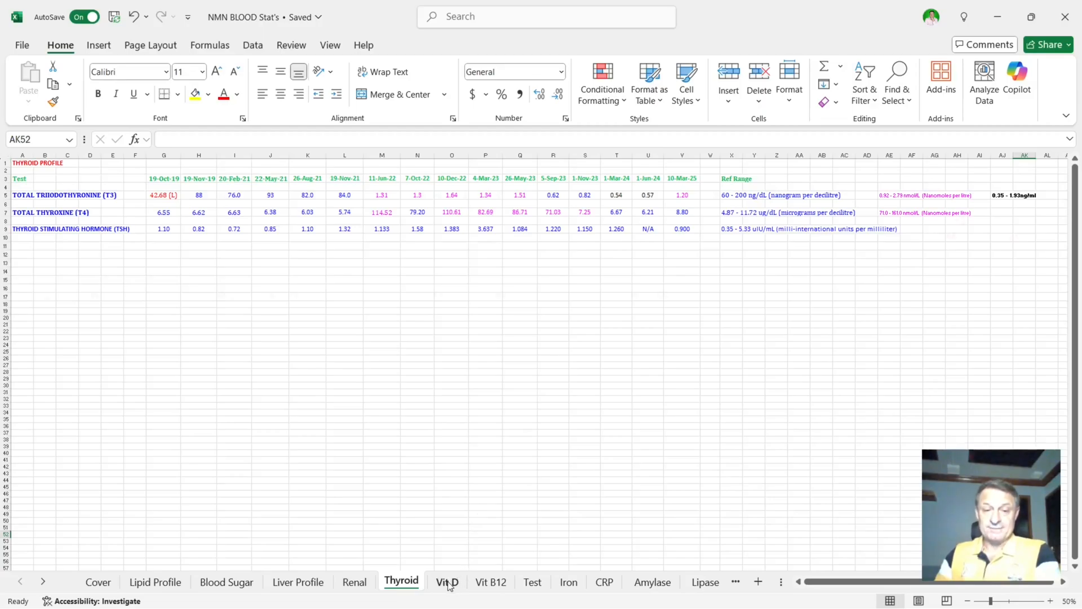
Step: Pass through the Vit D sheet to the Vit B12 sheet of B-12 results through 645.3 pg/mL
click(448, 582)
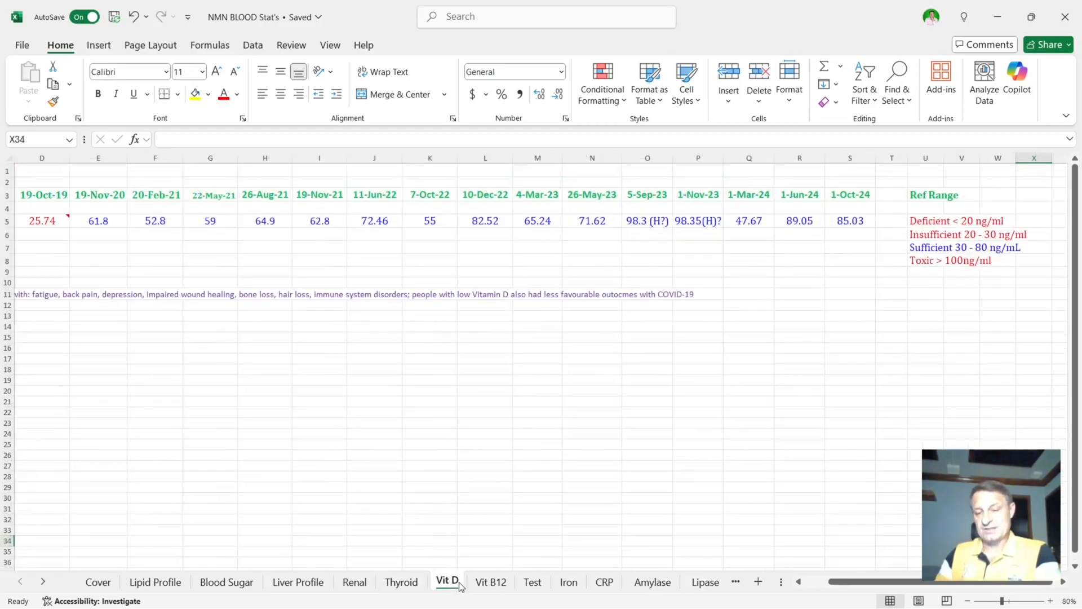
click(491, 582)
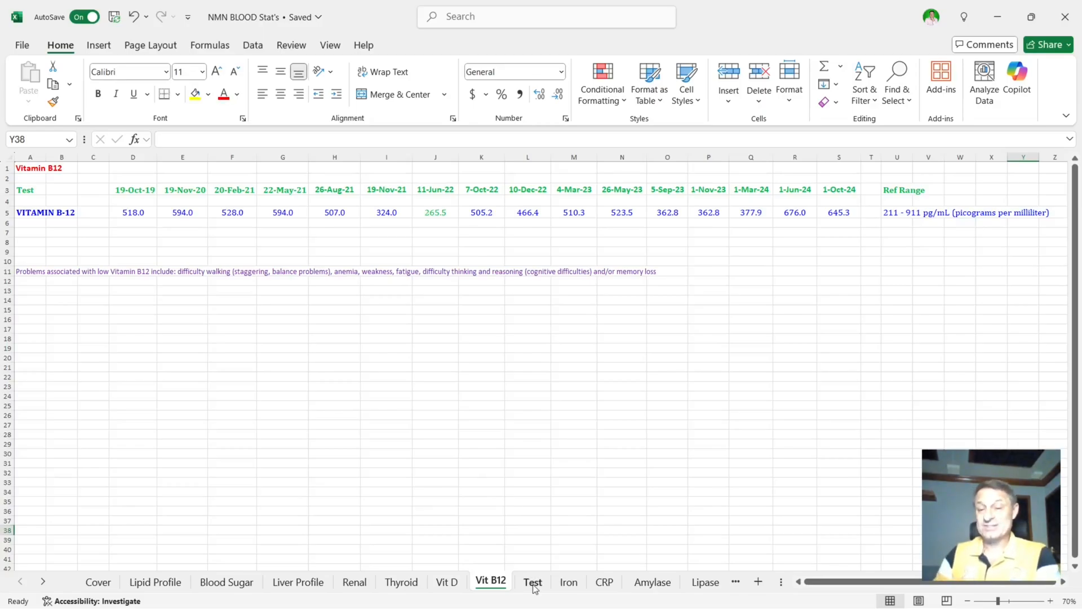
Step: View the Test sheet's total testosterone 5.85 and free testosterone readings
click(531, 581)
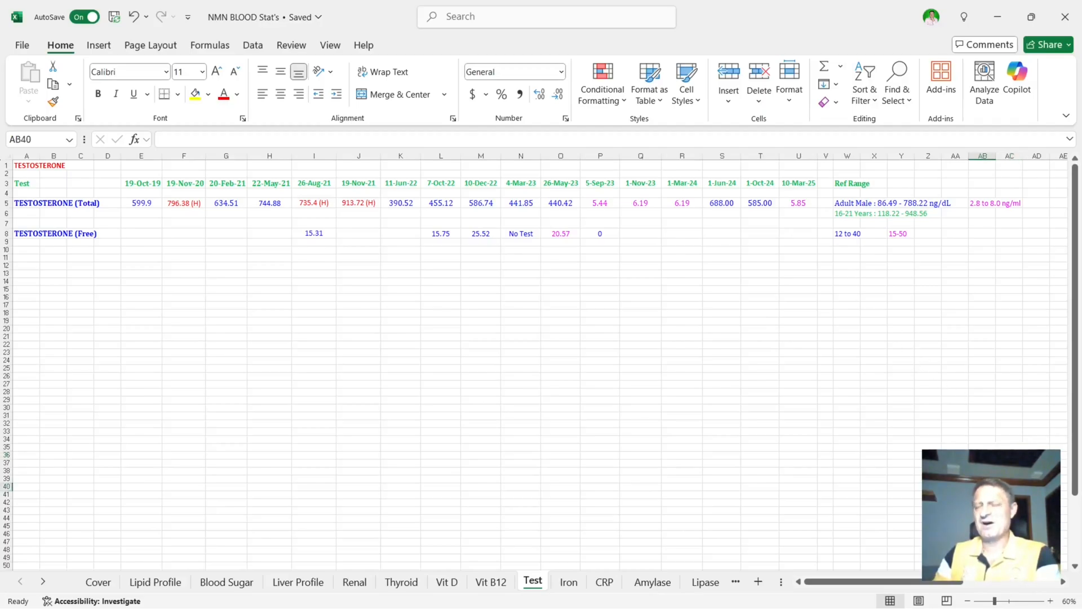
mouse_move(989, 335)
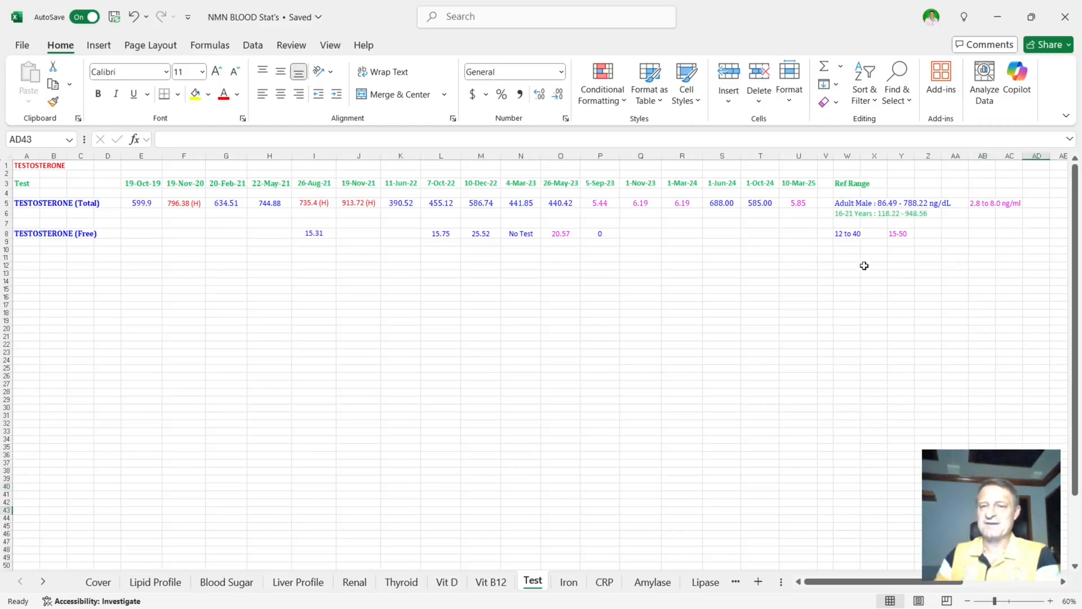
mouse_move(1013, 402)
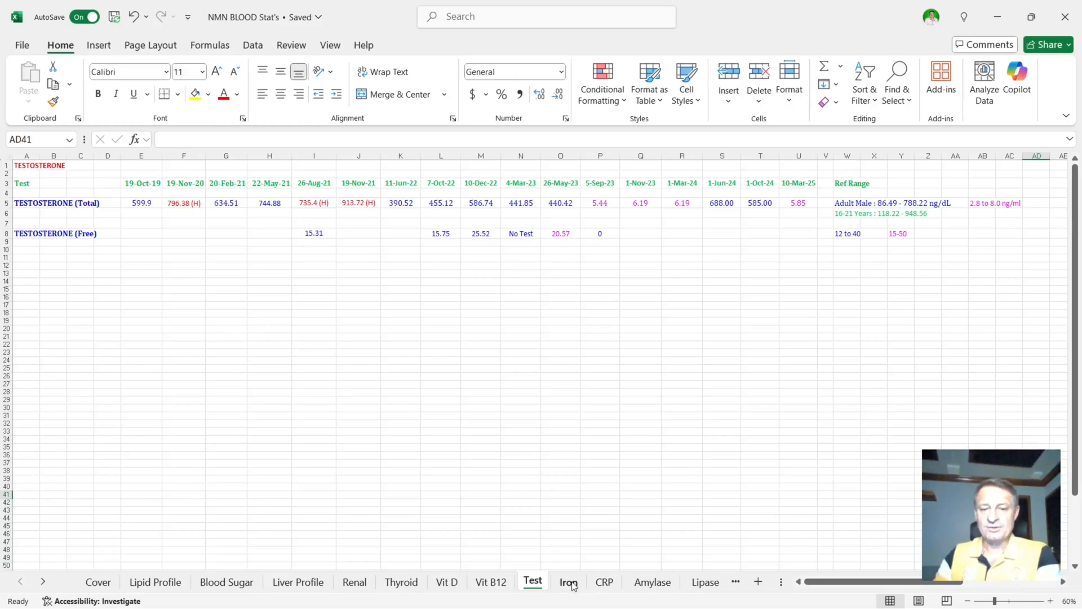
Step: Review the Iron sheet's latest iron 8(L), TIBC 47.0, UIBC 39 and ferritin values
click(568, 582)
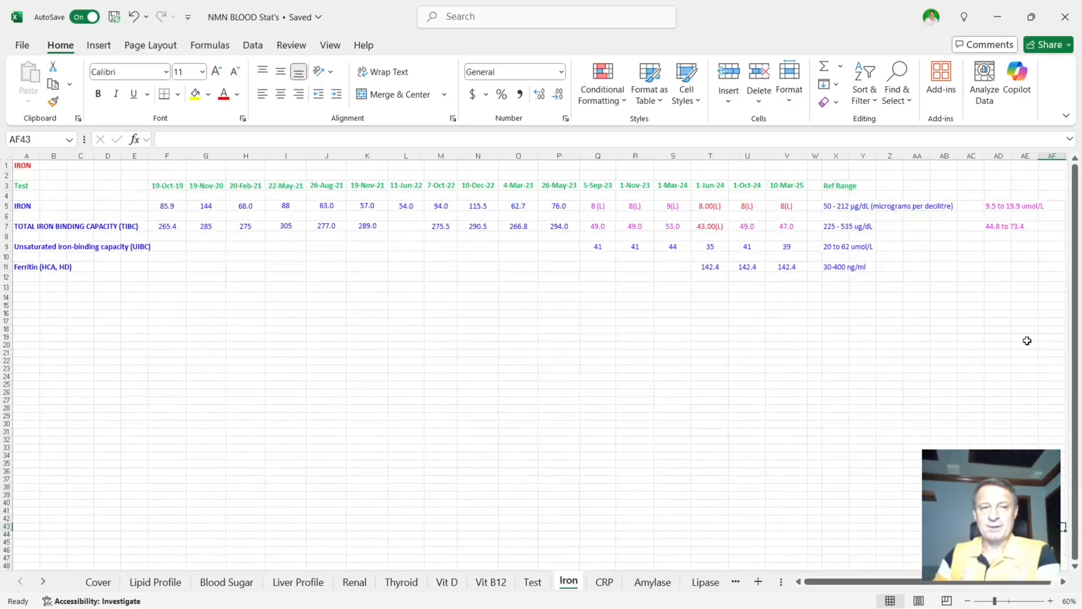
click(786, 205)
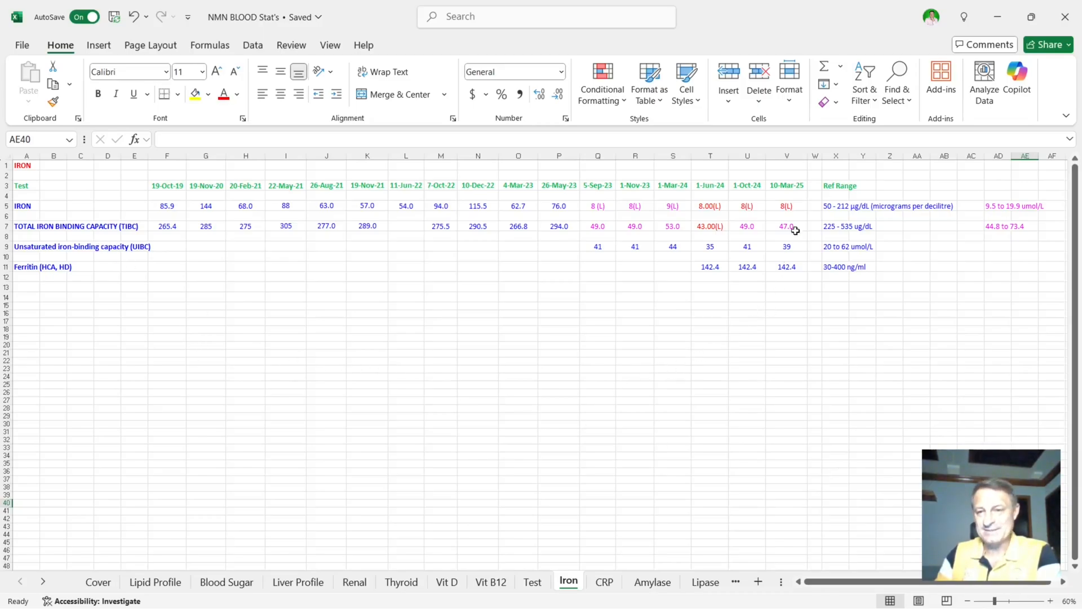
click(786, 225)
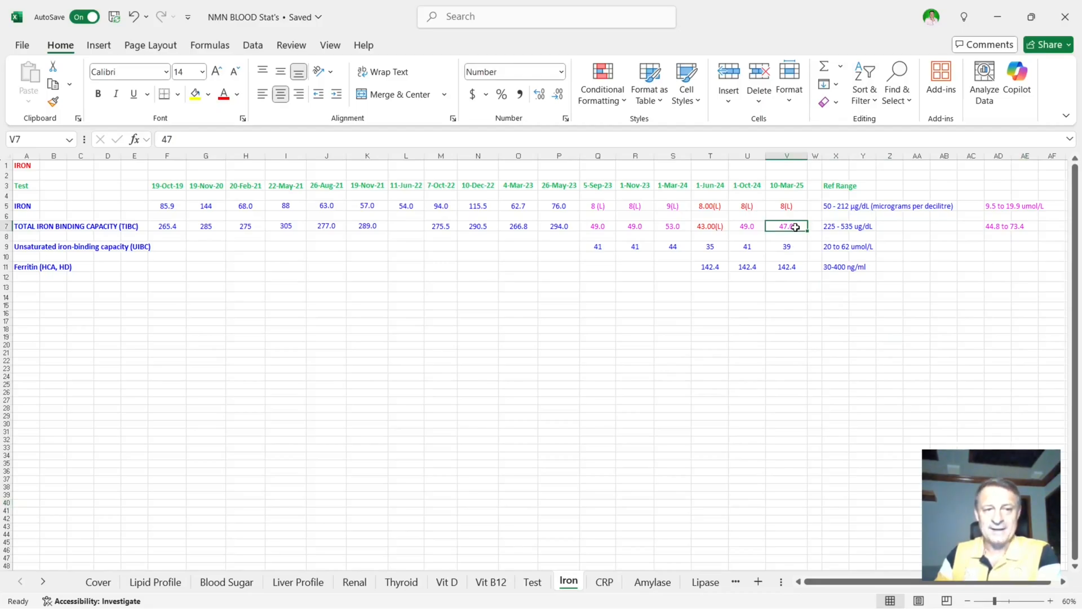
click(786, 247)
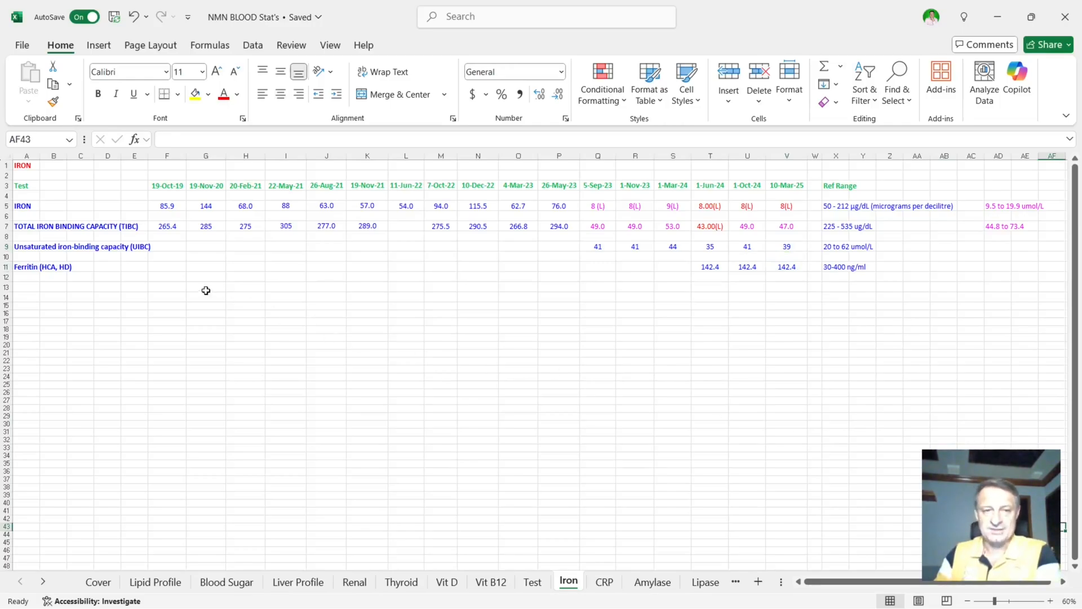
drag(167, 205, 440, 205)
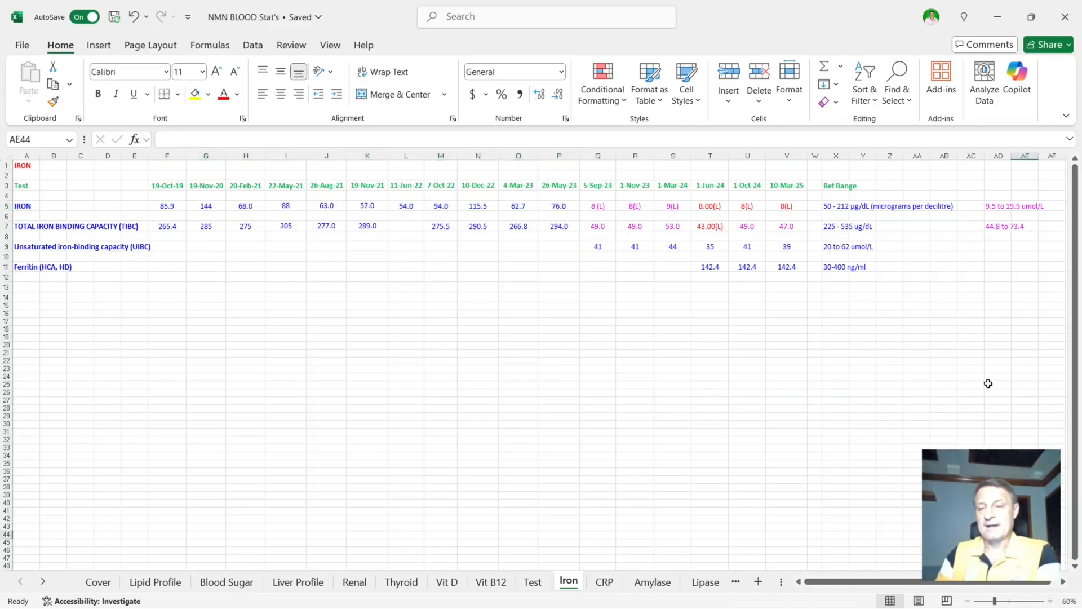
mouse_move(802, 238)
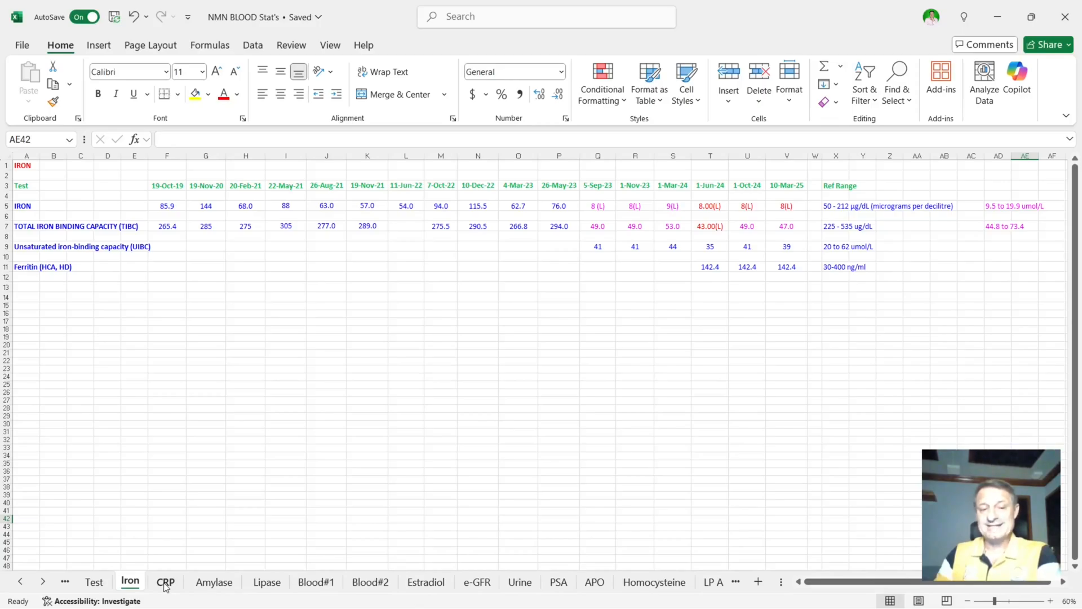
Step: Step through the CRP and Amylase sheets (amylase 88.00) to the Lipase sheet showing lipase 38
click(165, 582)
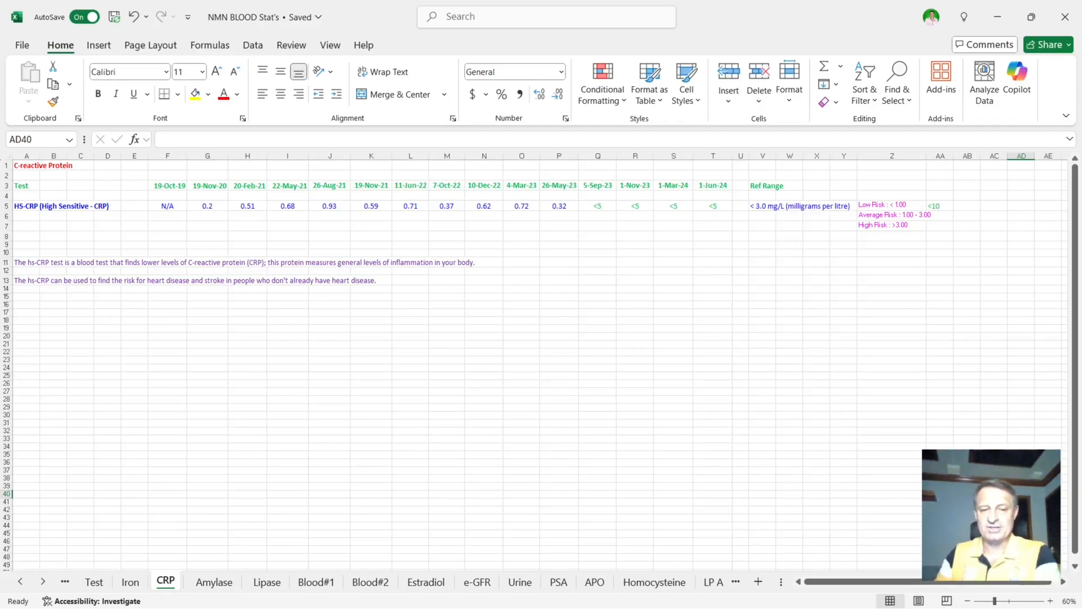
click(213, 580)
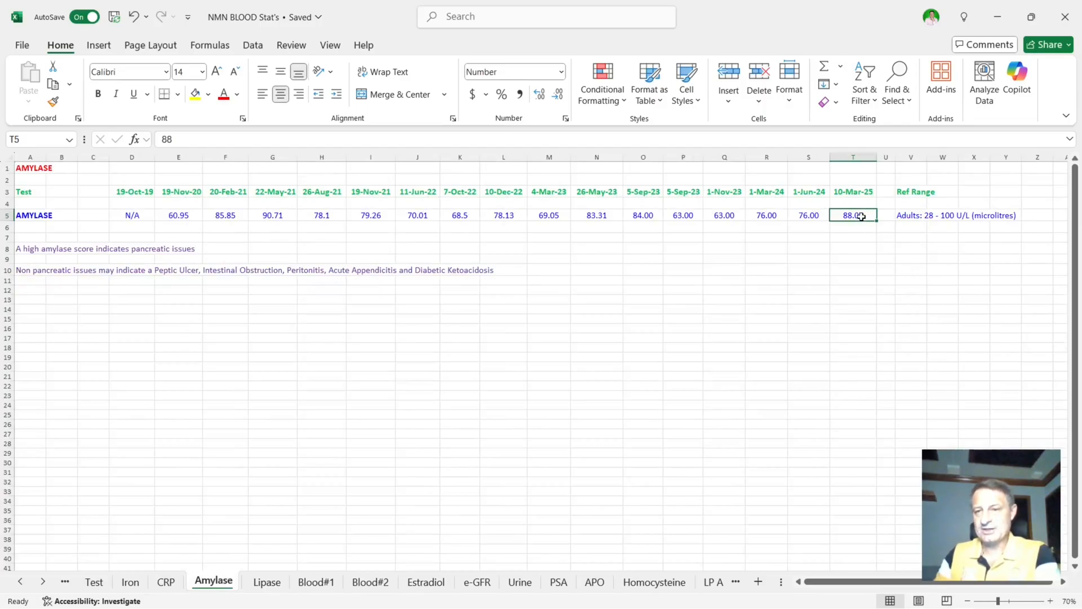
click(1035, 157)
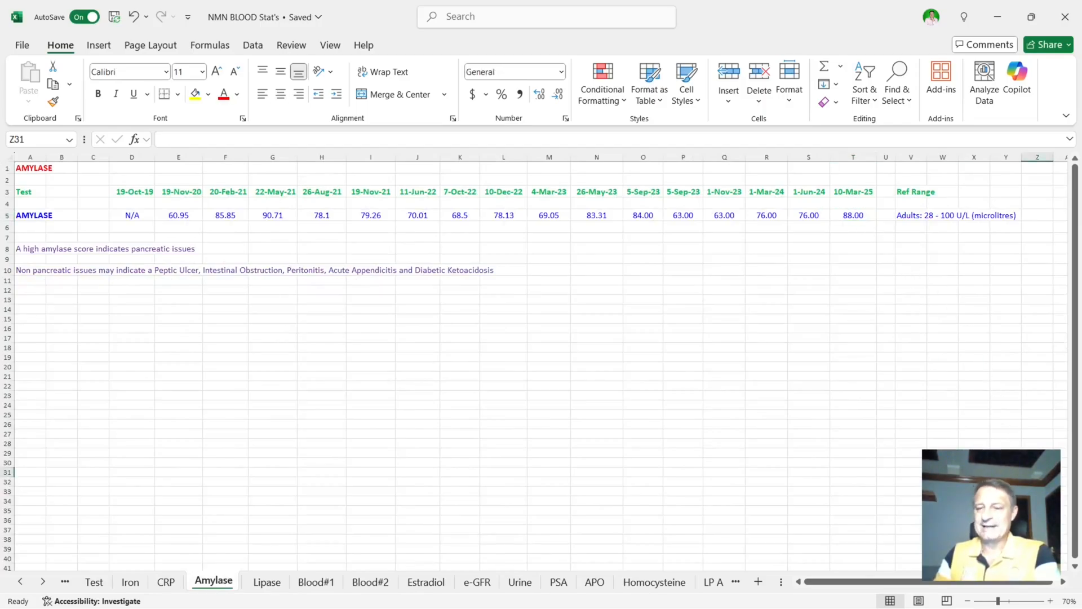
click(267, 581)
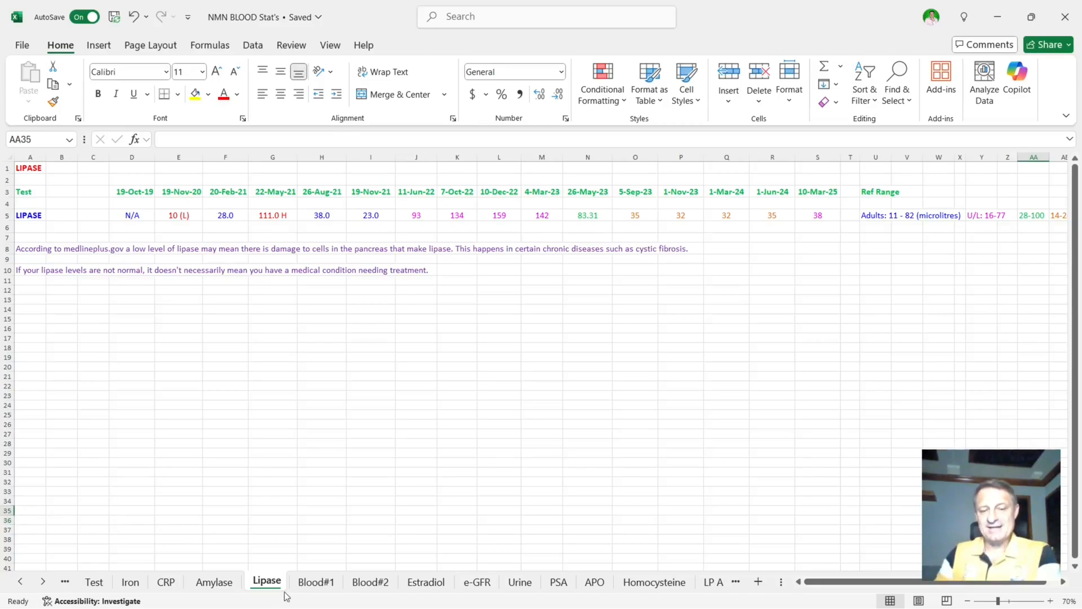
Step: Review the Whole Blood #1 sheet's low MCHC readings in row 15, including 31.7 (L)
click(315, 582)
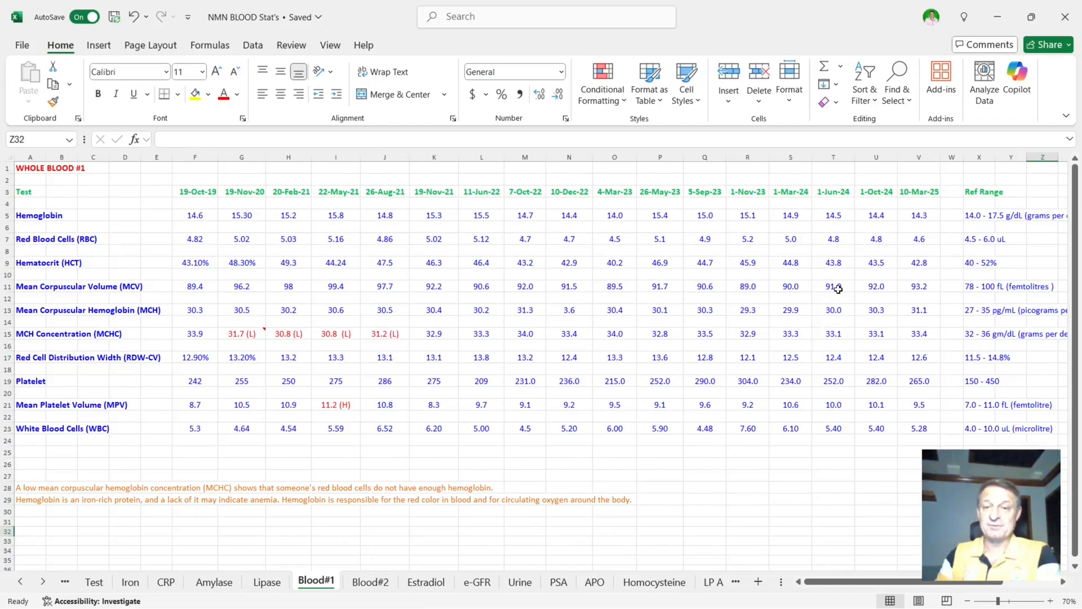
drag(919, 214, 918, 285)
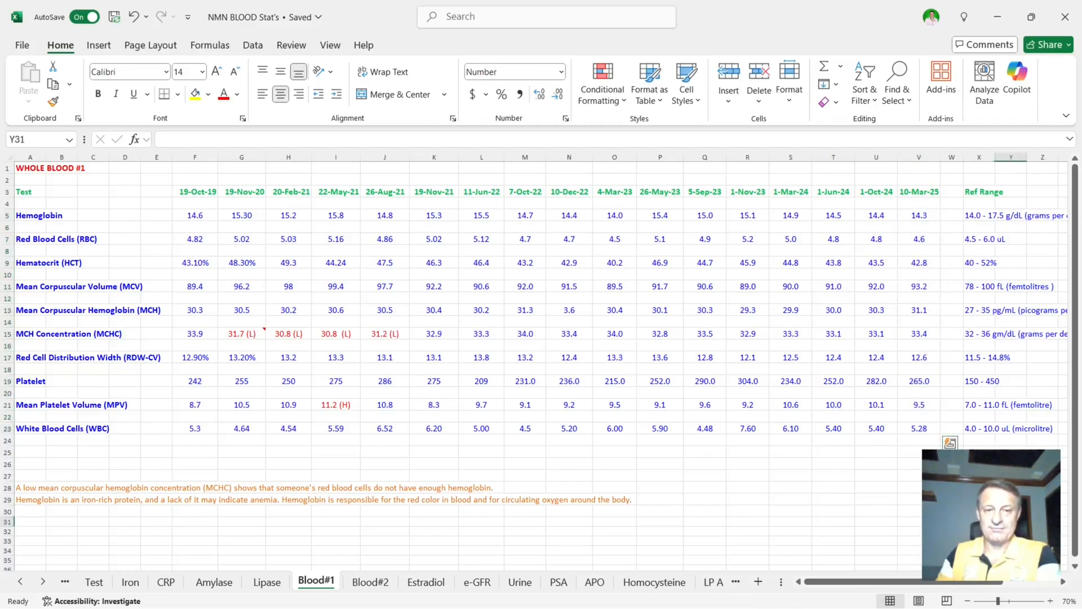
click(241, 334)
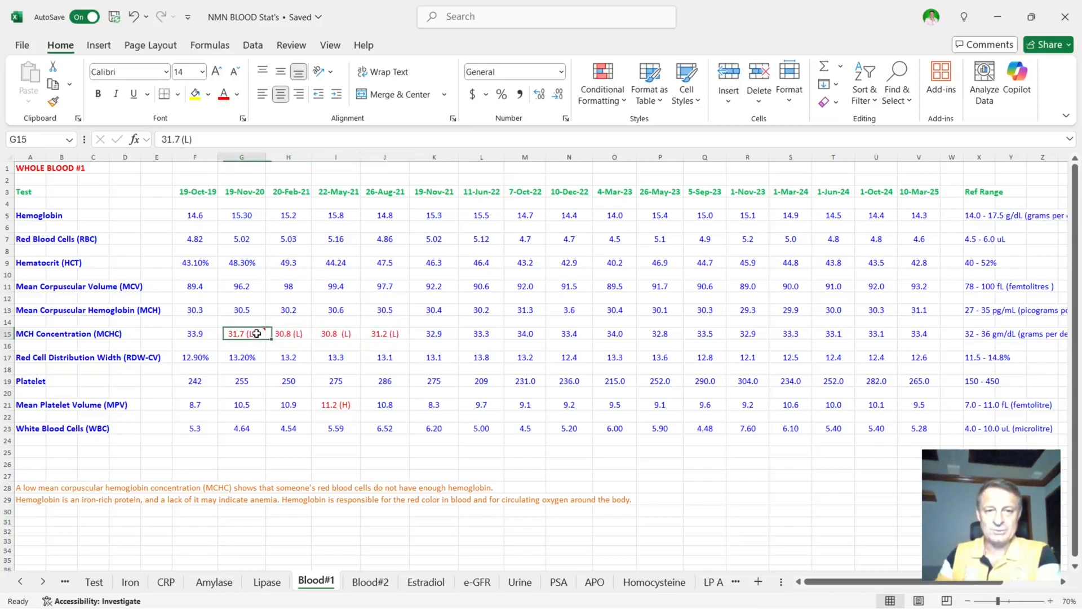
drag(241, 334, 385, 333)
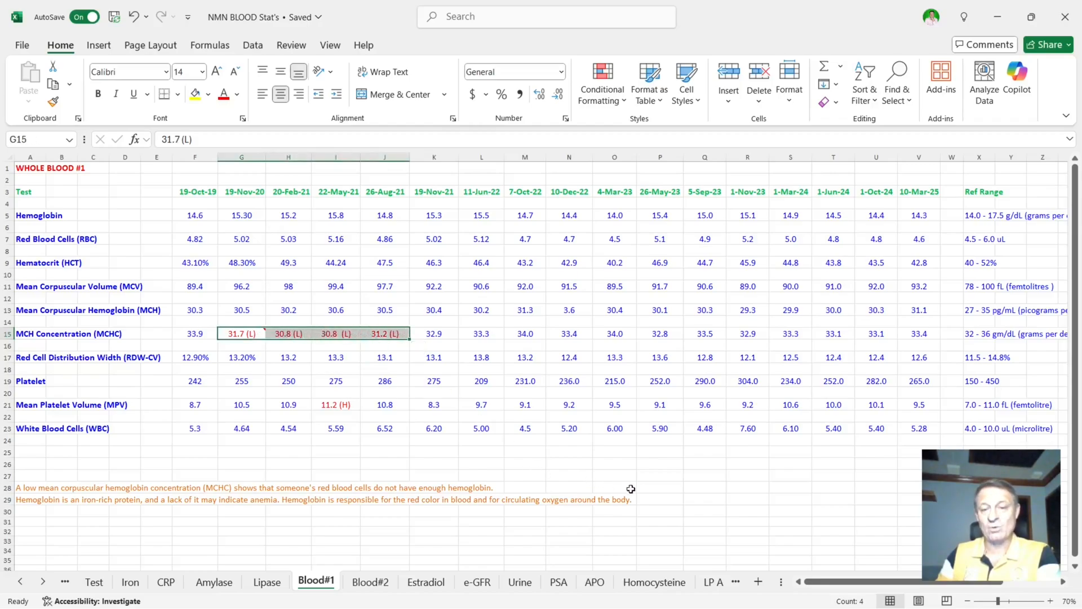
drag(569, 334, 918, 334)
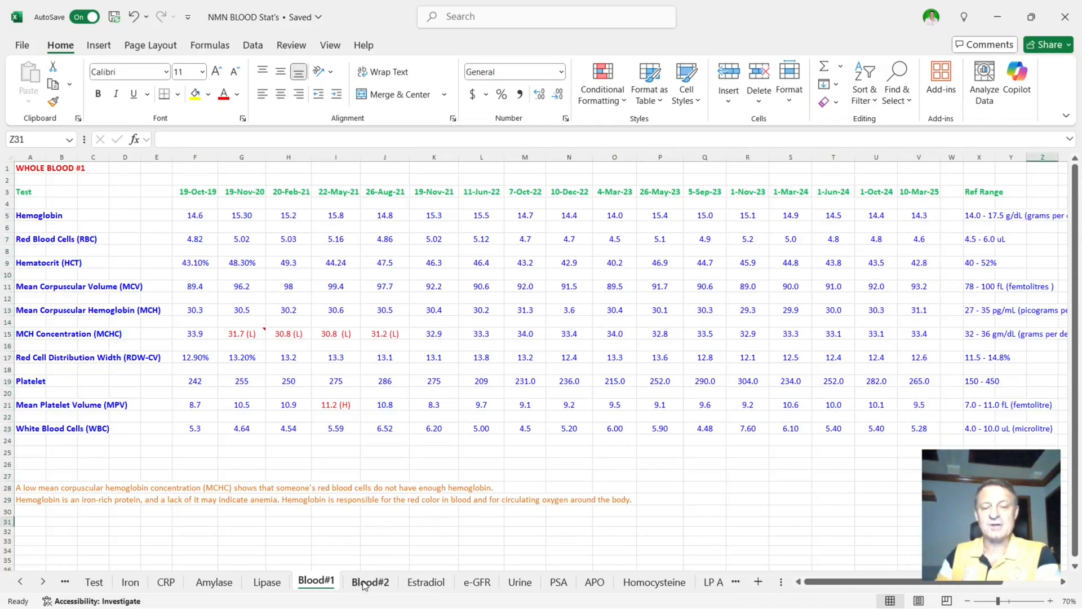
Step: View the Whole Blood #2 sheet's neutrophil 60.30, lymphocyte 28.90 and eosinophil 4.40 differential
click(371, 581)
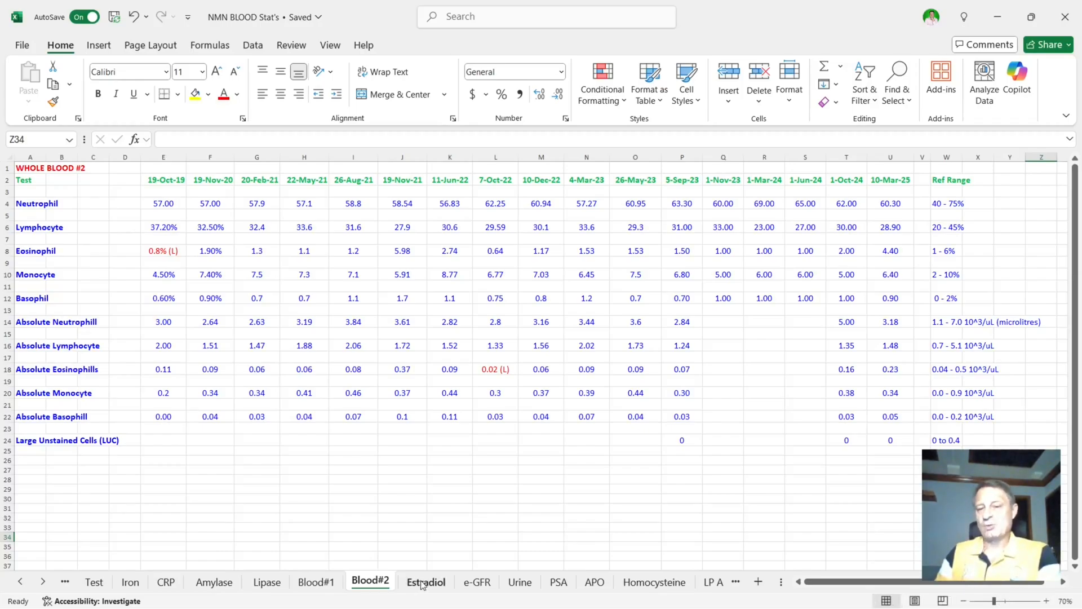
Step: Review the Estradiol sheet's 7.63–42.60 pg/mL reference range, the high 41.1 (H) reading and later values
click(426, 582)
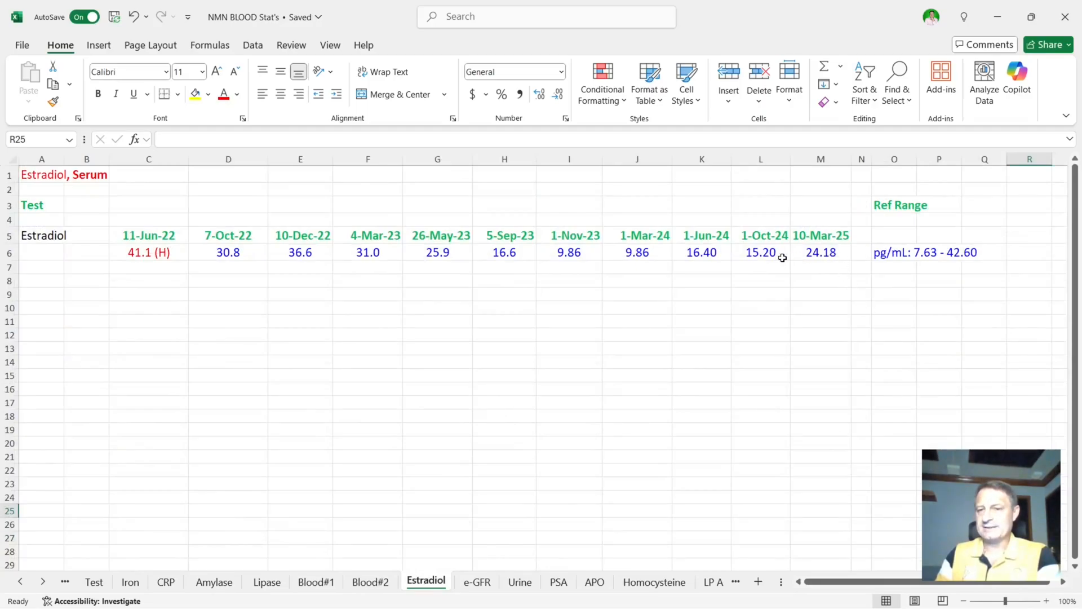
click(820, 251)
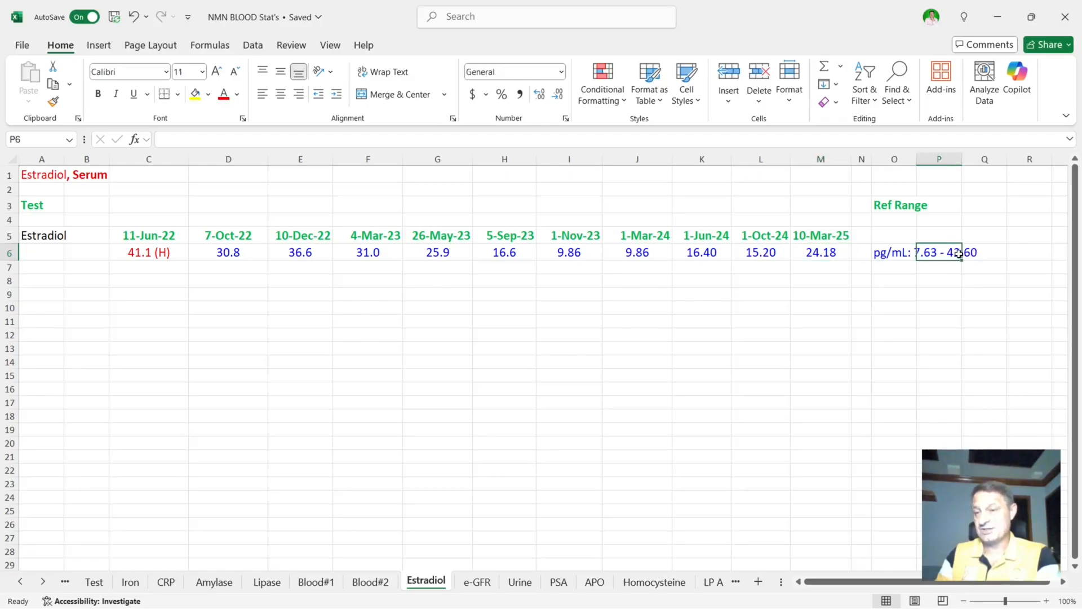
click(983, 252)
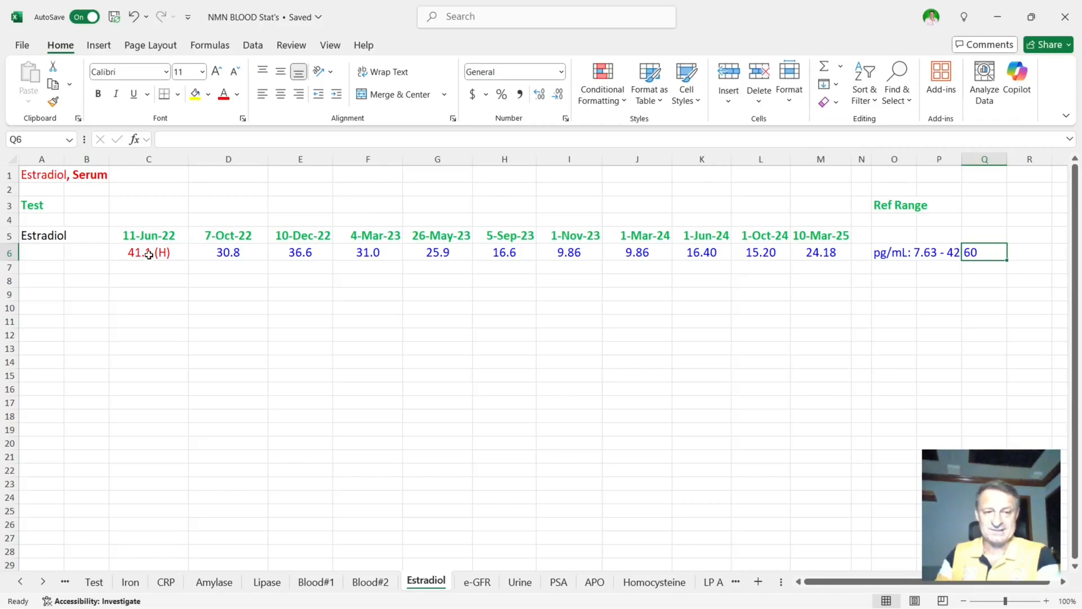
click(148, 251)
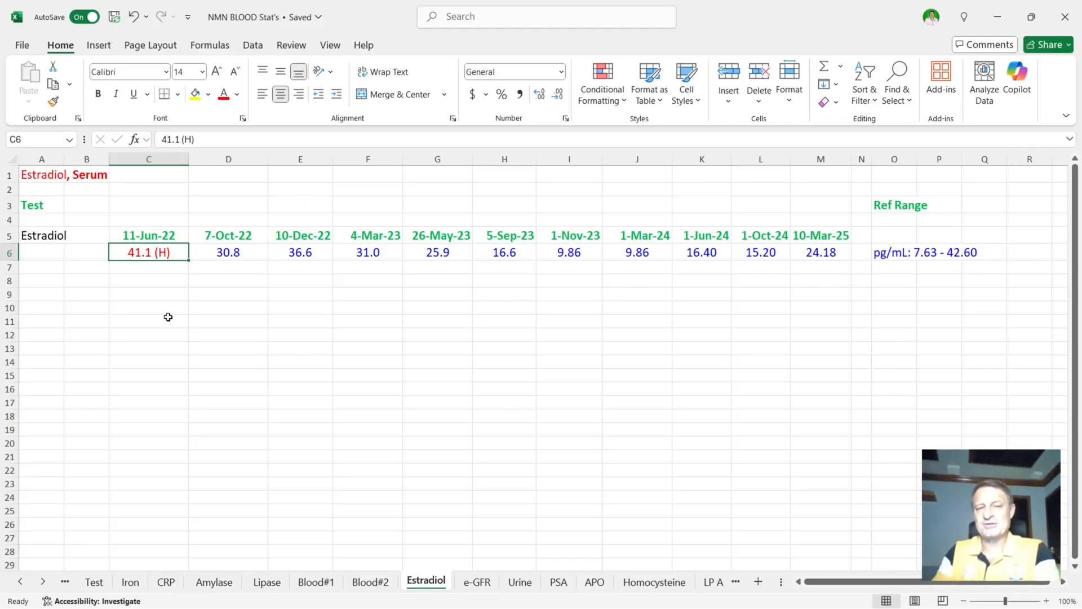
mouse_move(235, 296)
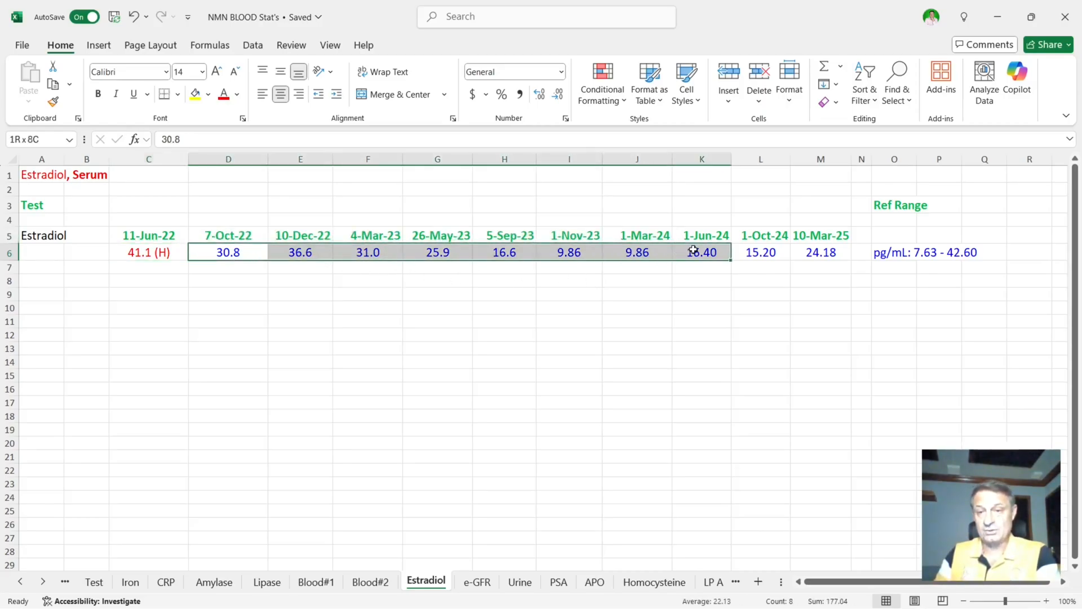
click(983, 416)
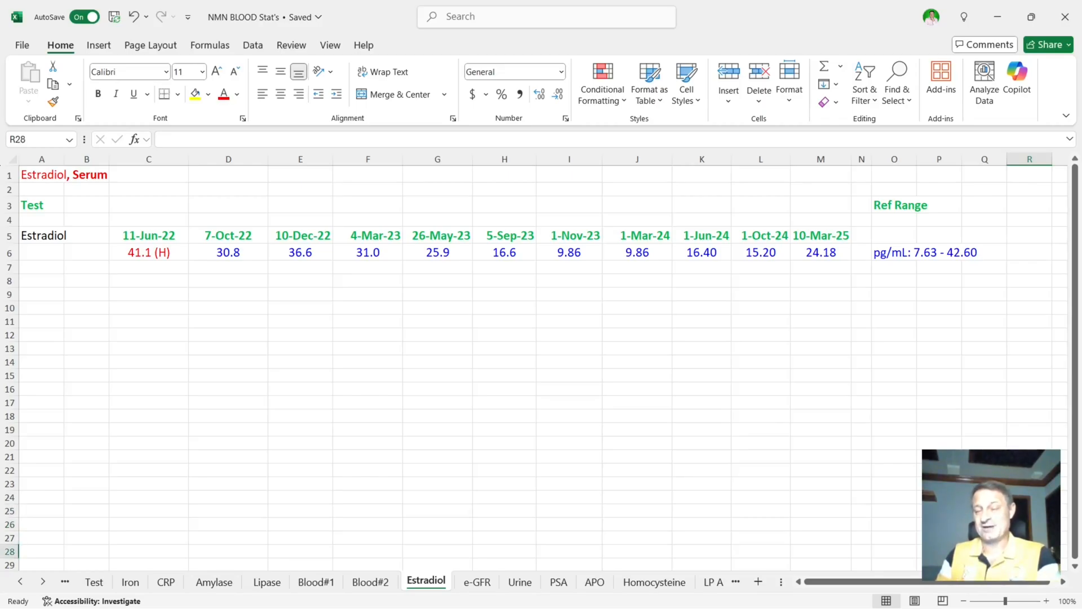
mouse_move(887, 302)
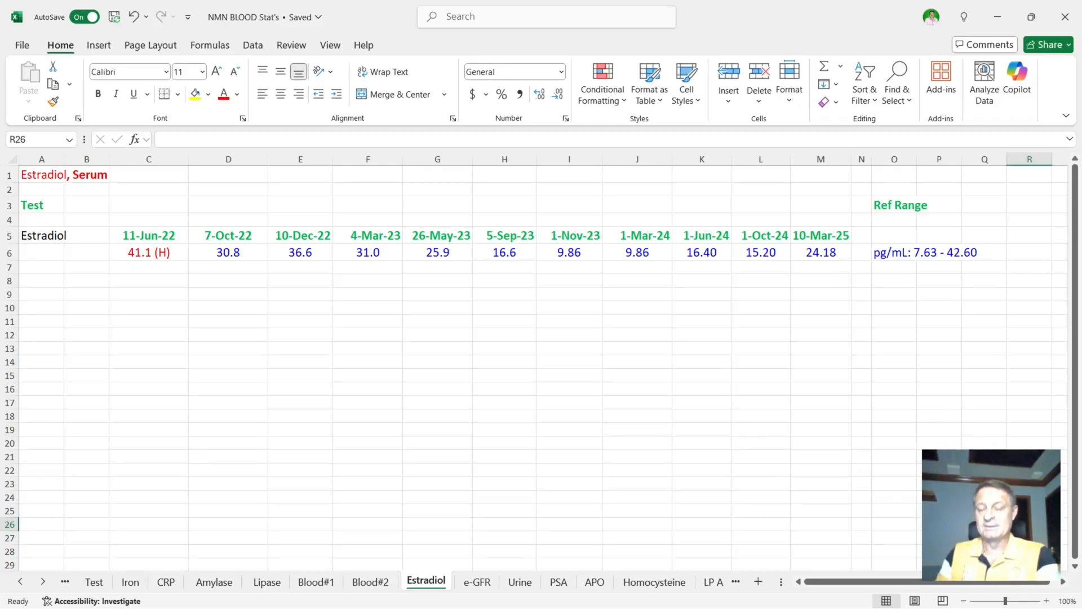
click(820, 251)
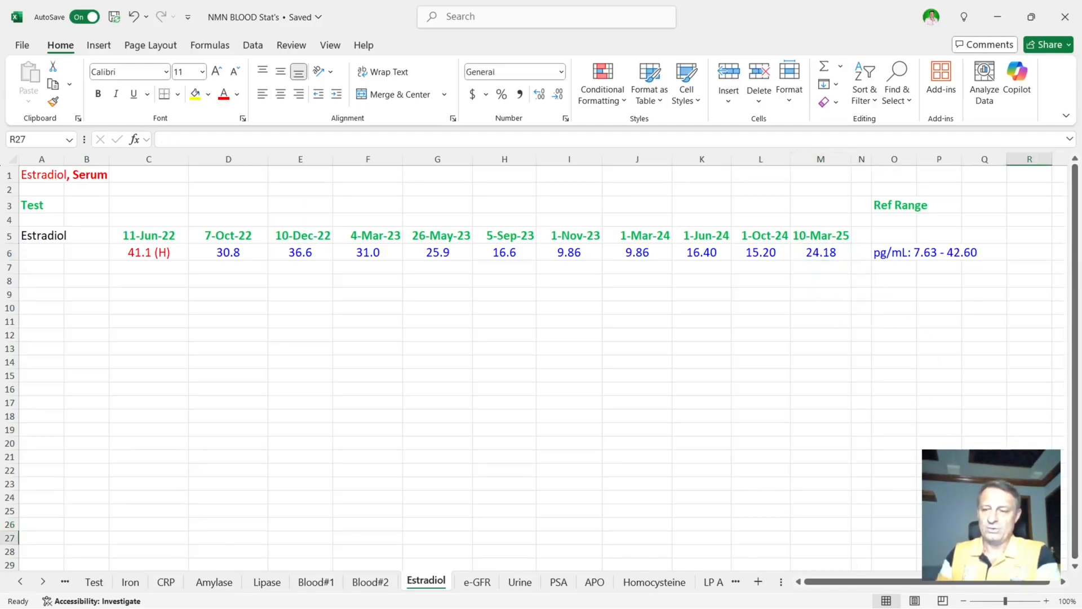
mouse_move(474, 590)
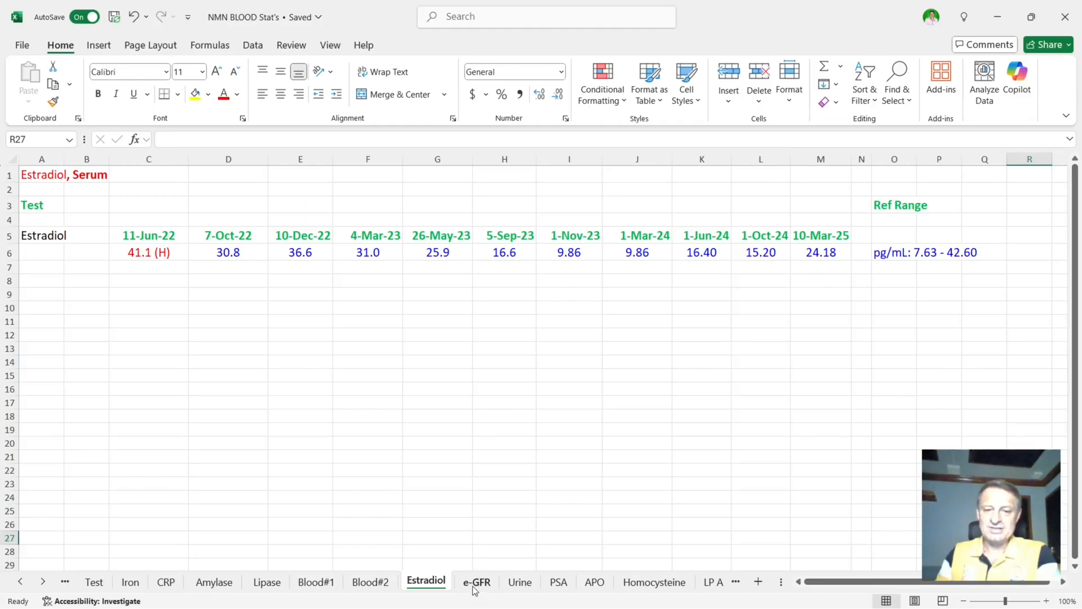
Step: Switch to the e-GFR sheet showing readings against the ≥90 normal range
click(476, 581)
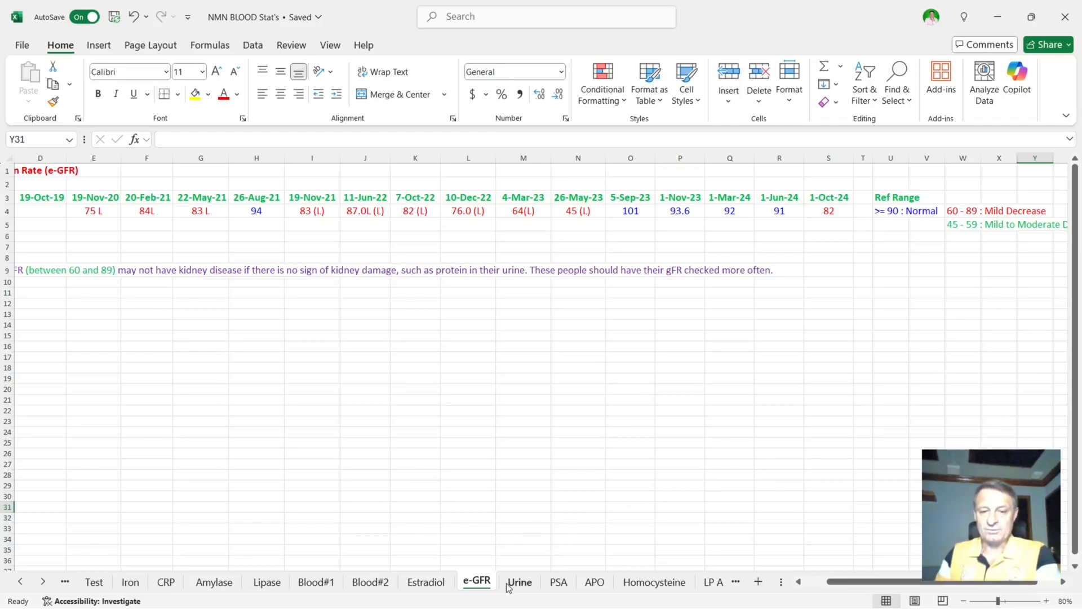
Step: Review the Urine Analysis sheet, highlighting the 10-Dec-22 Positive leukocyte esterase result
click(519, 582)
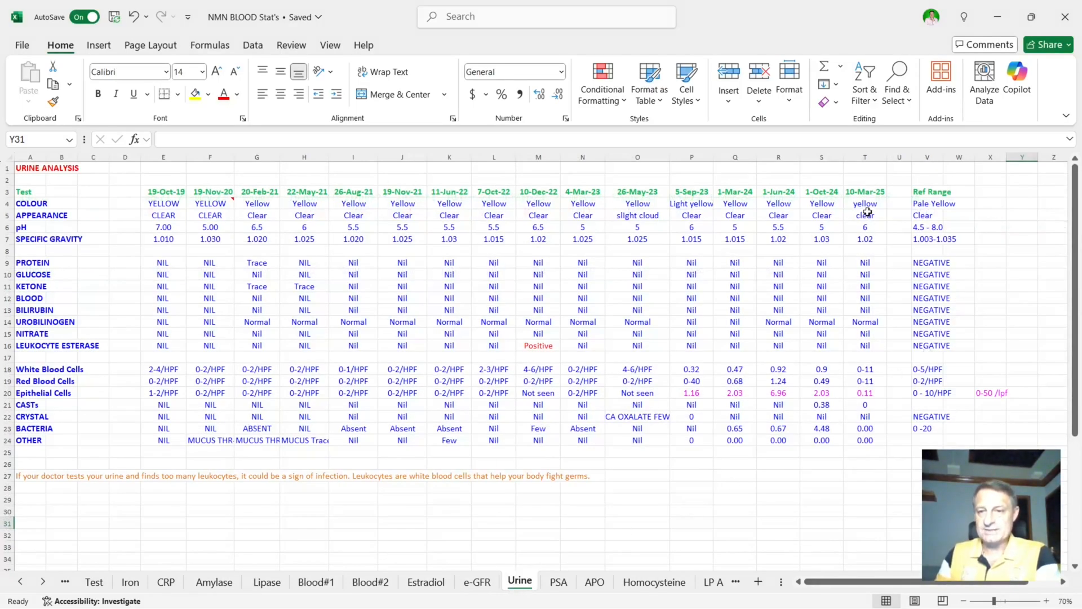
drag(865, 203, 864, 441)
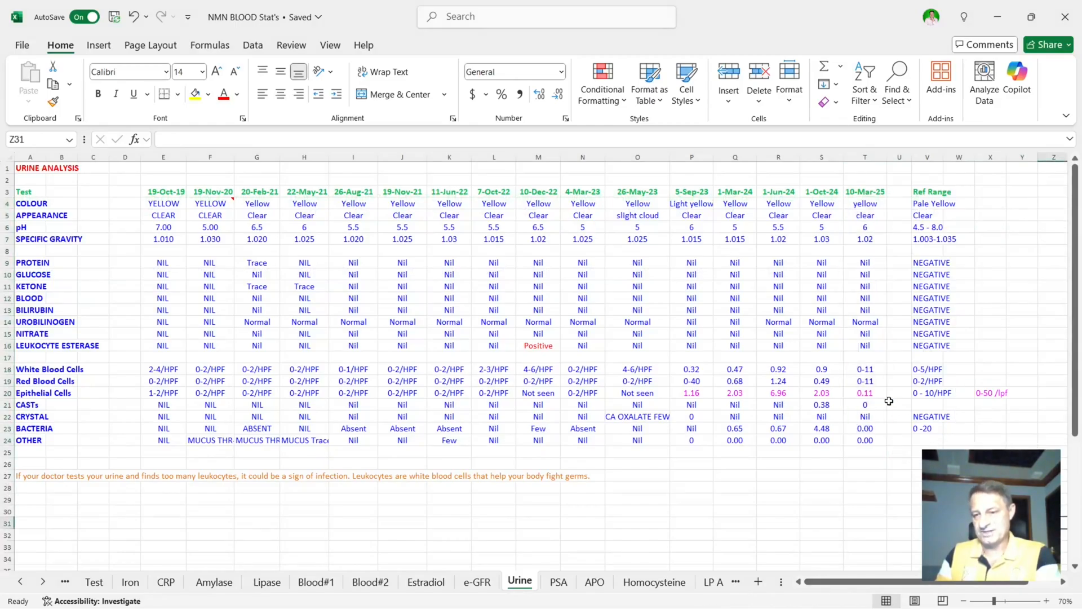
click(865, 392)
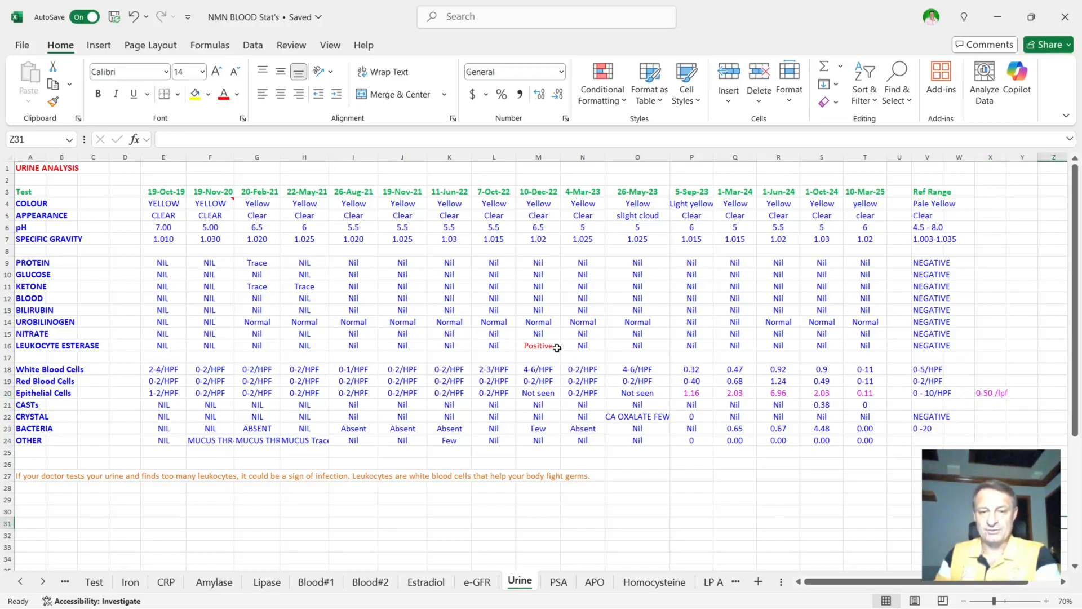
click(538, 345)
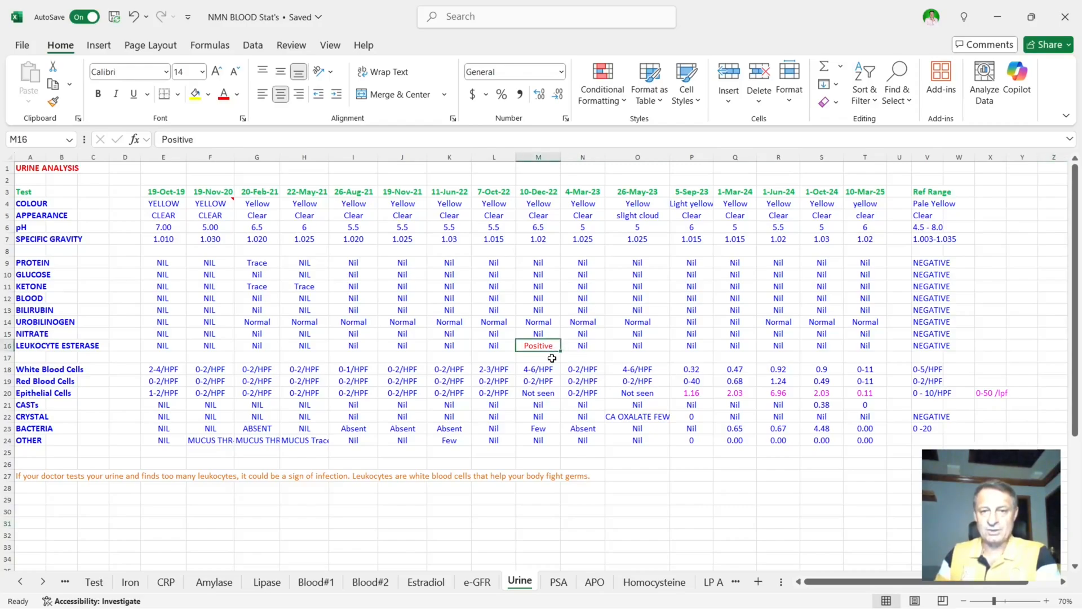